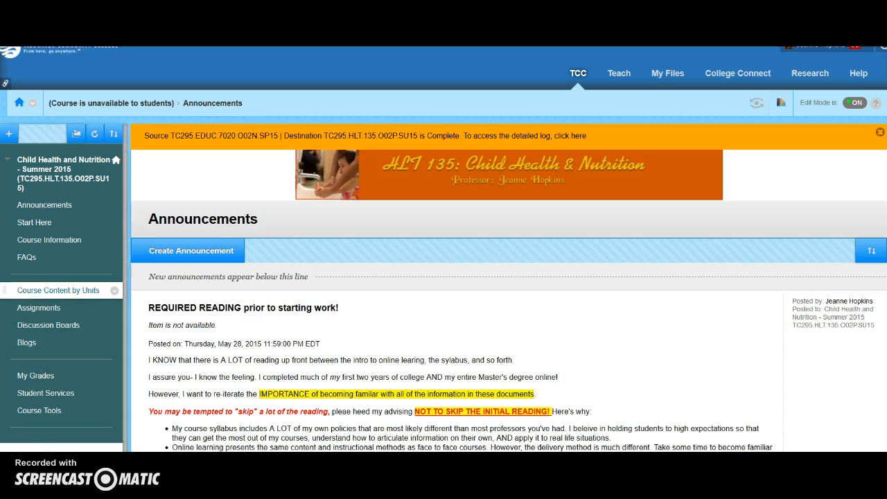
mouse_move(711, 291)
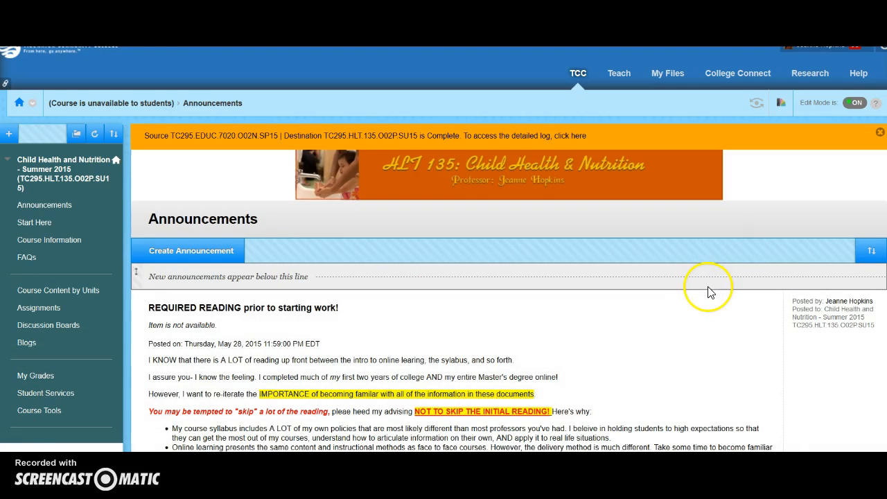
Go to Start Here and scroll through the Meet Your Professor introduction
scroll(down, 3)
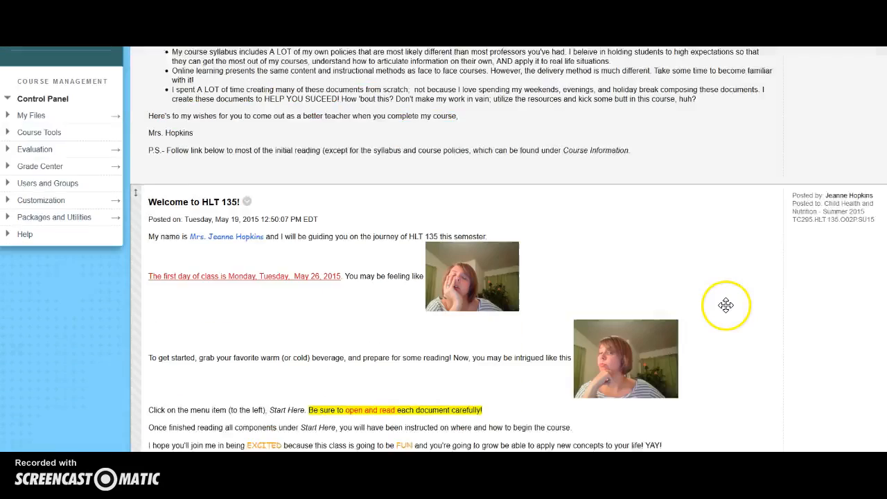
scroll(down, 3)
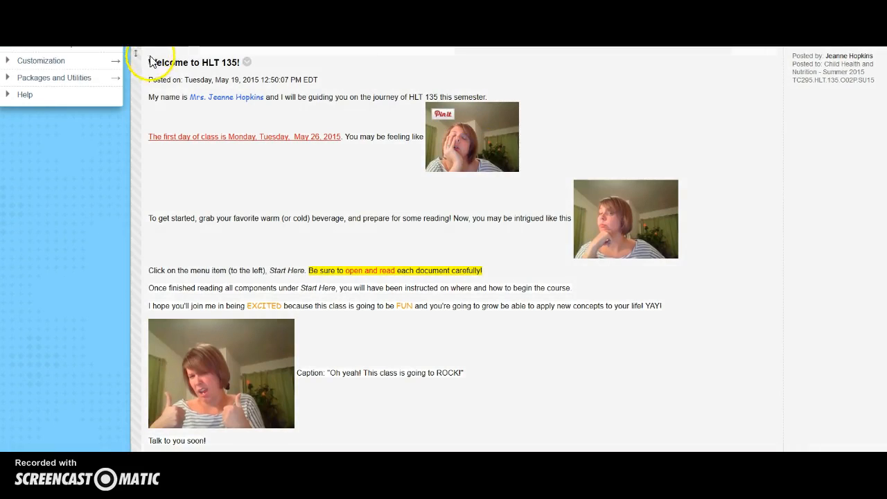
mouse_move(290, 156)
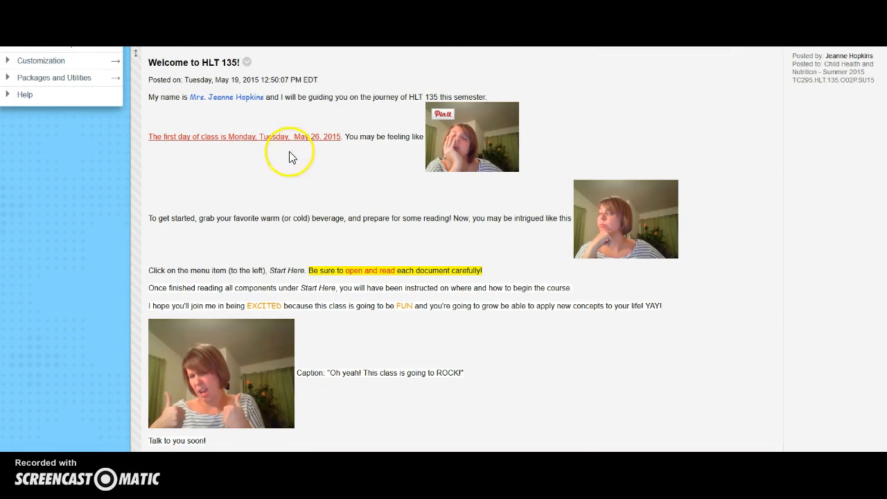
mouse_move(152, 220)
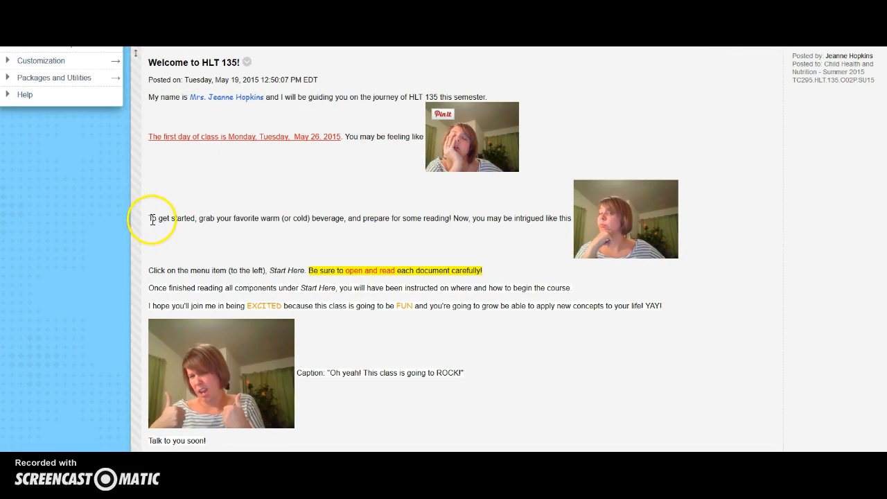
mouse_move(199, 230)
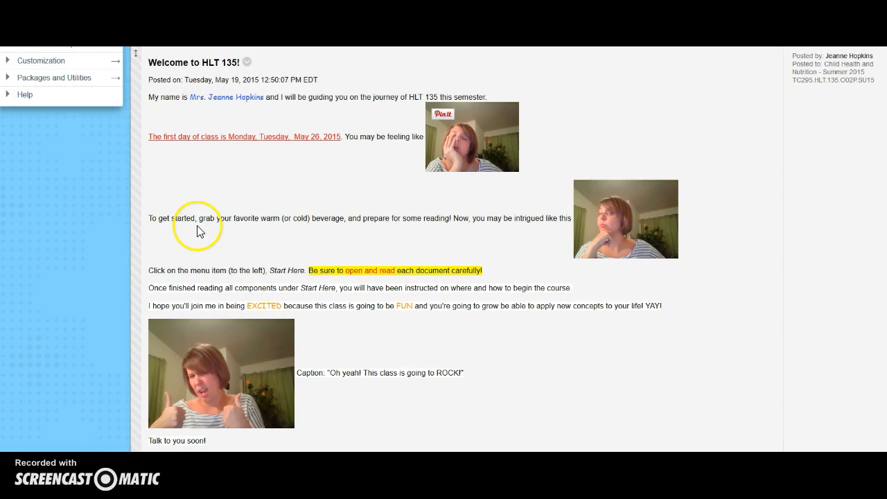
scroll(down, 3)
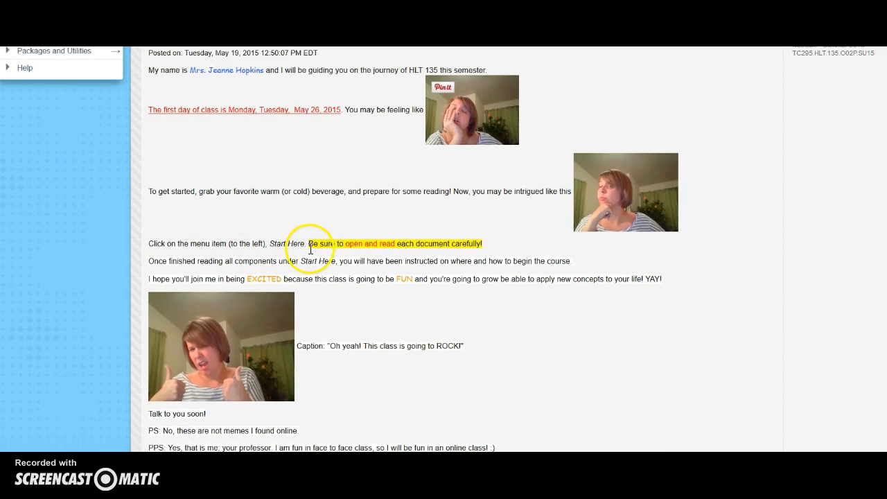
scroll(down, 3)
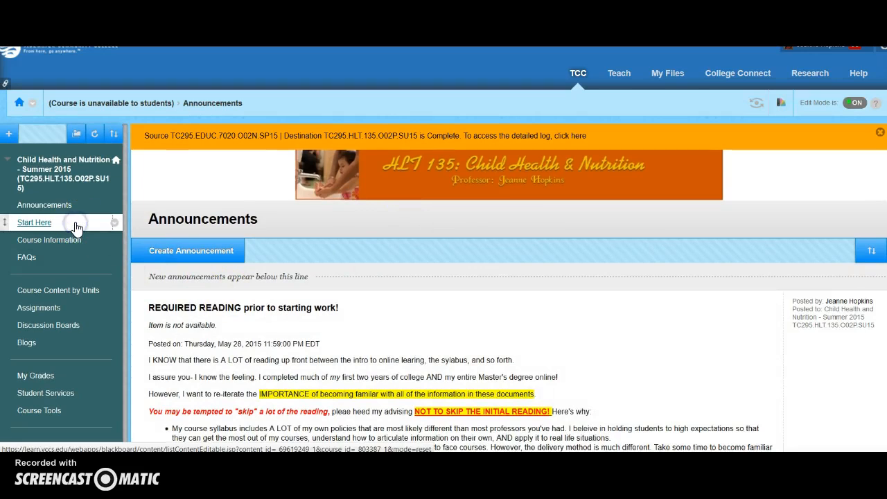
click(34, 222)
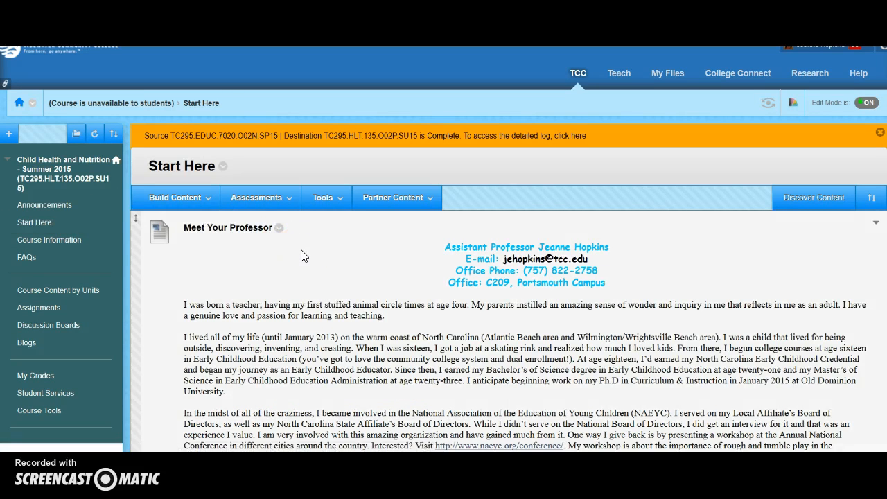
scroll(down, 3)
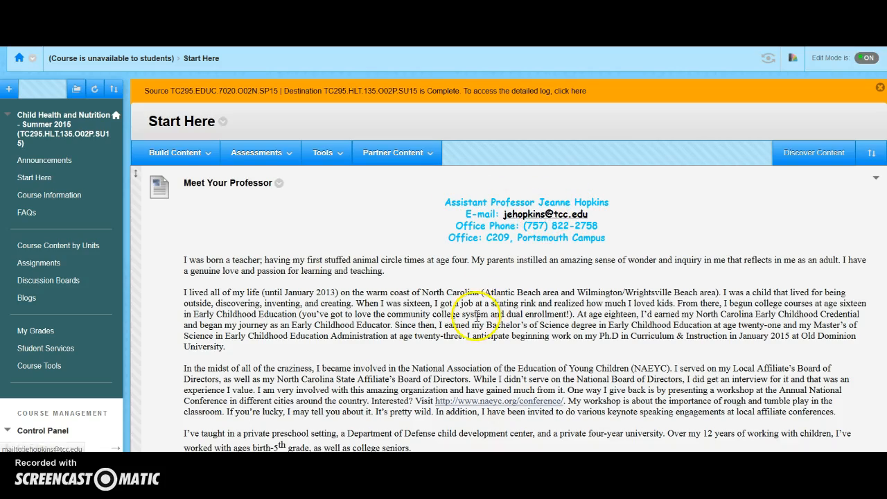
scroll(down, 3)
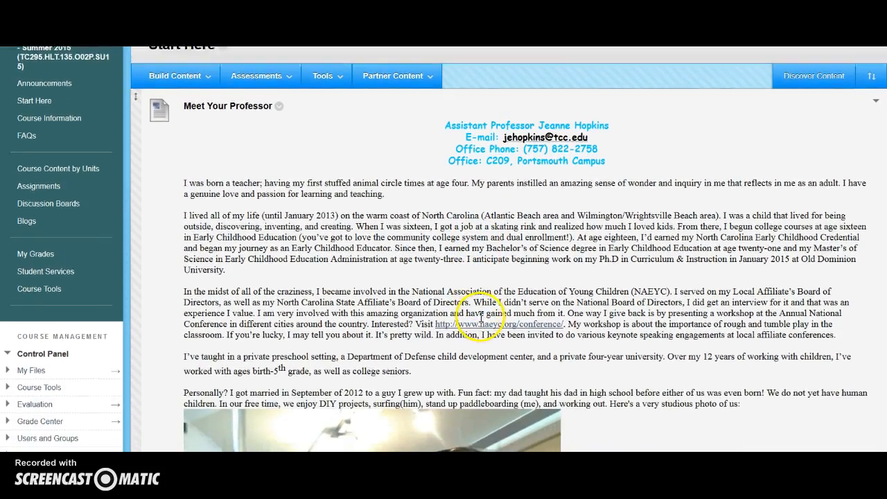
scroll(down, 3)
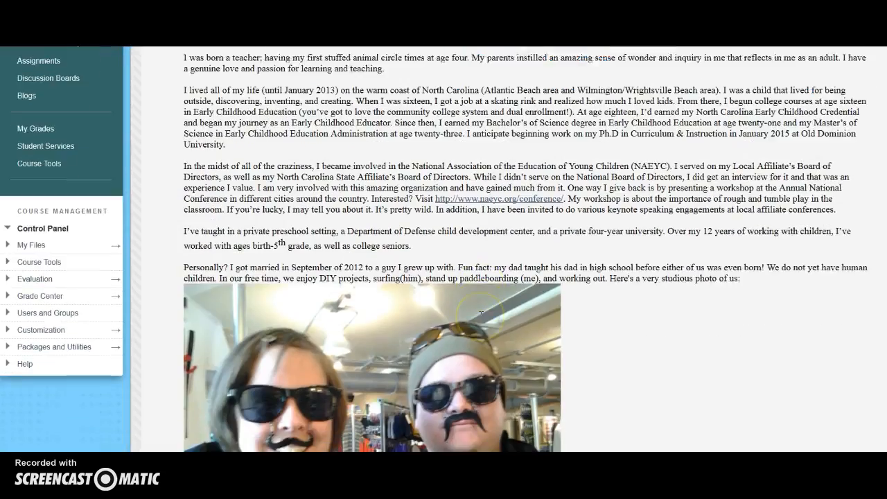
scroll(down, 3)
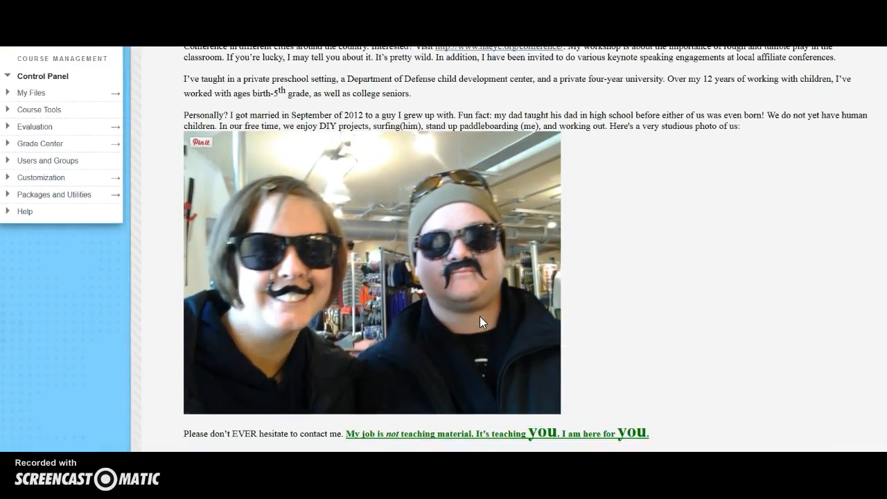
scroll(down, 3)
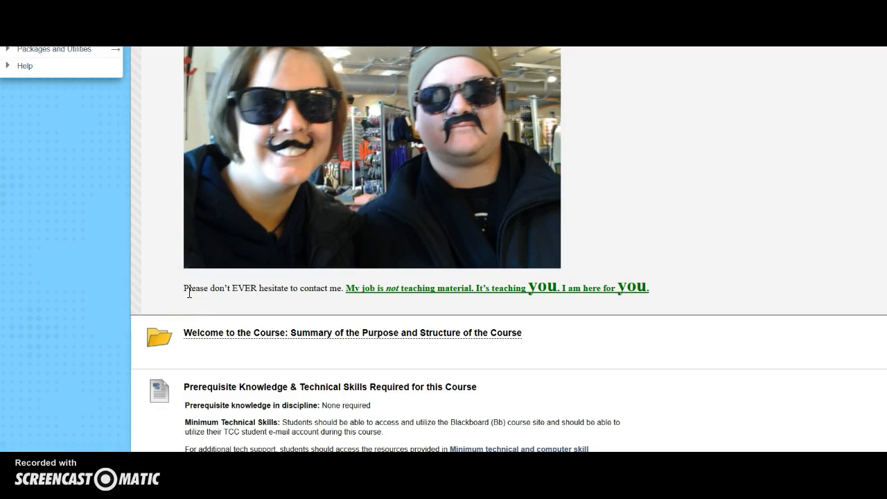
scroll(down, 3)
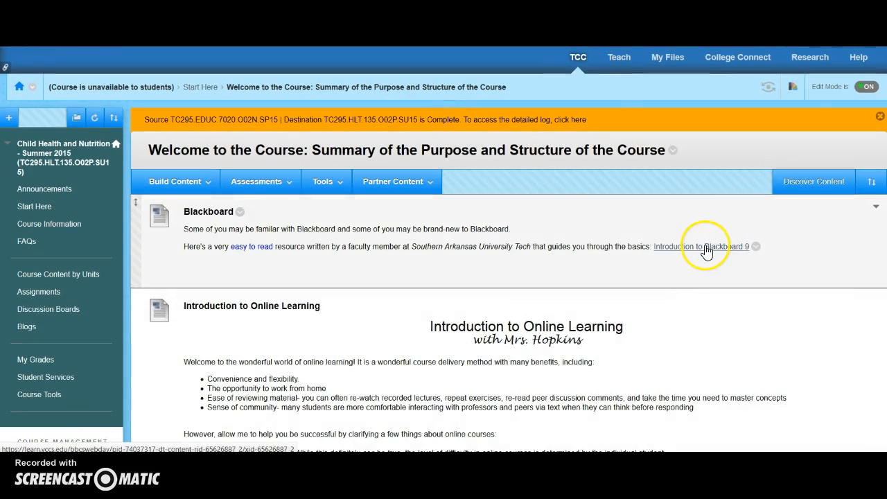
Read the Blackboard, Introduction to Online Learning and Course Makeup & Average Student Time sections
scroll(down, 3)
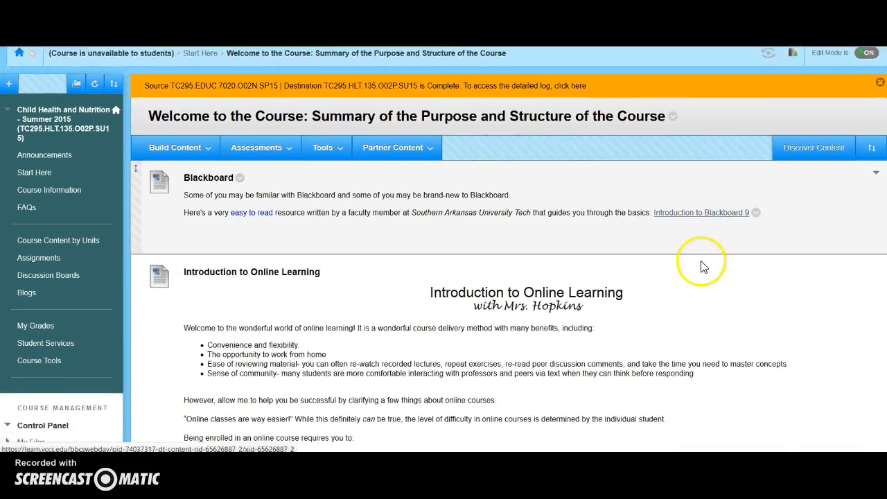
scroll(down, 3)
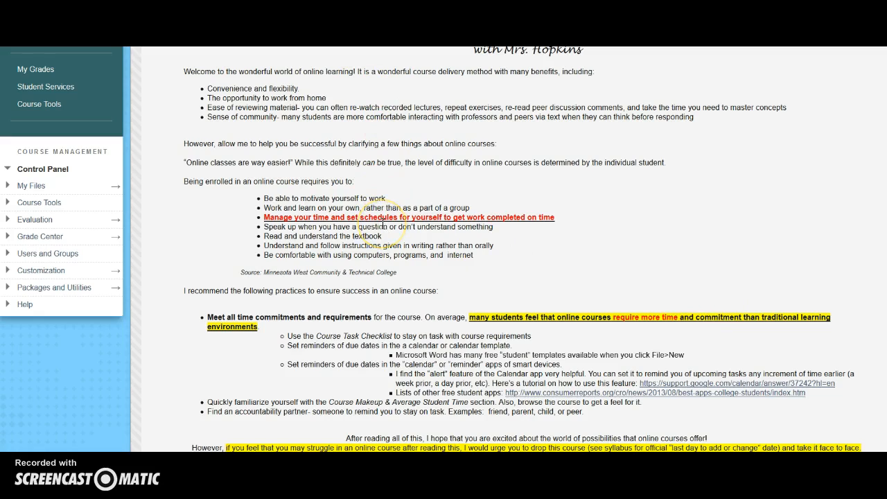
scroll(down, 3)
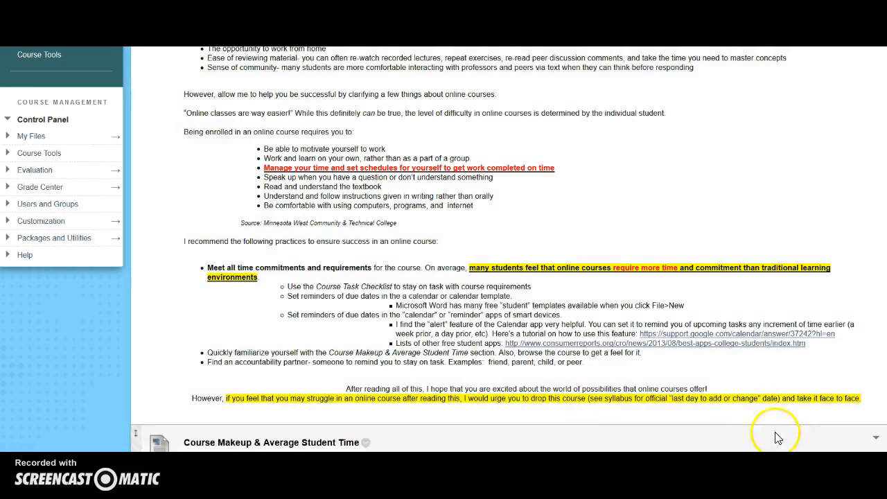
scroll(down, 3)
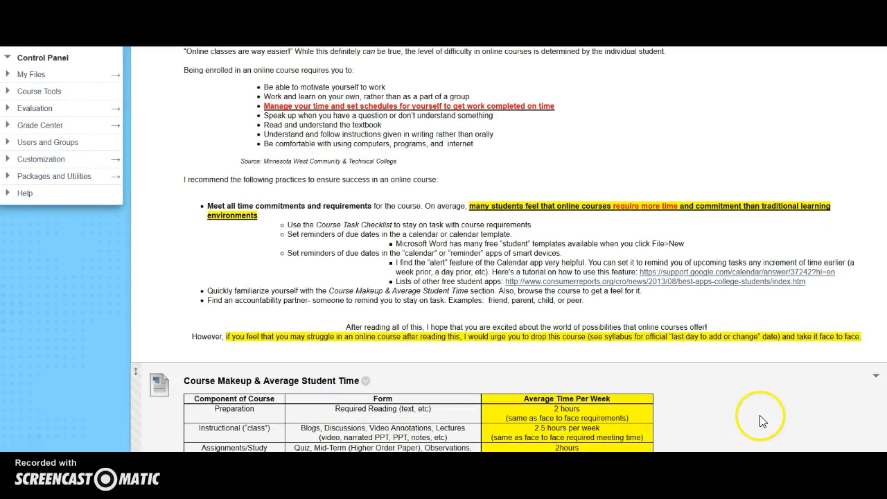
scroll(down, 3)
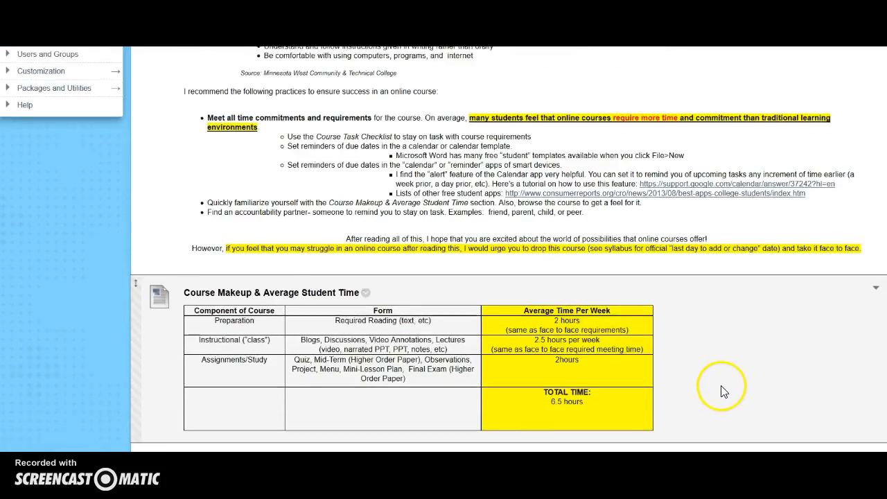
scroll(down, 3)
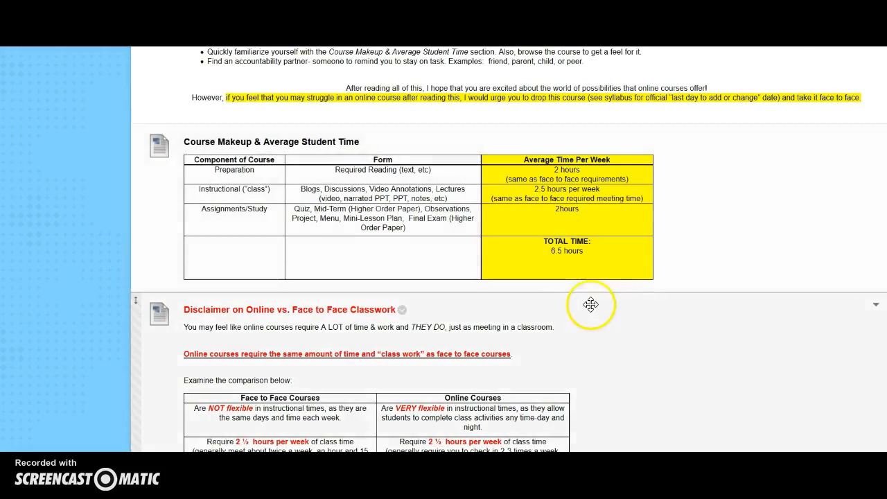
scroll(down, 3)
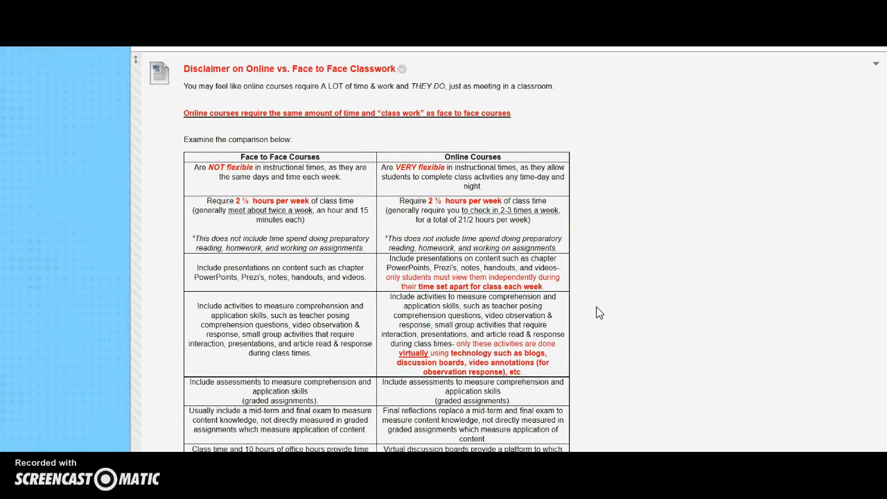
scroll(down, 3)
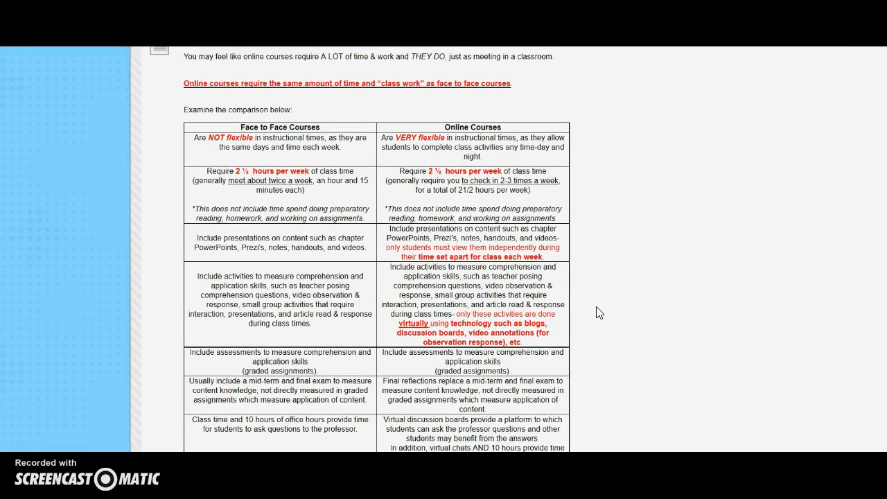
scroll(down, 3)
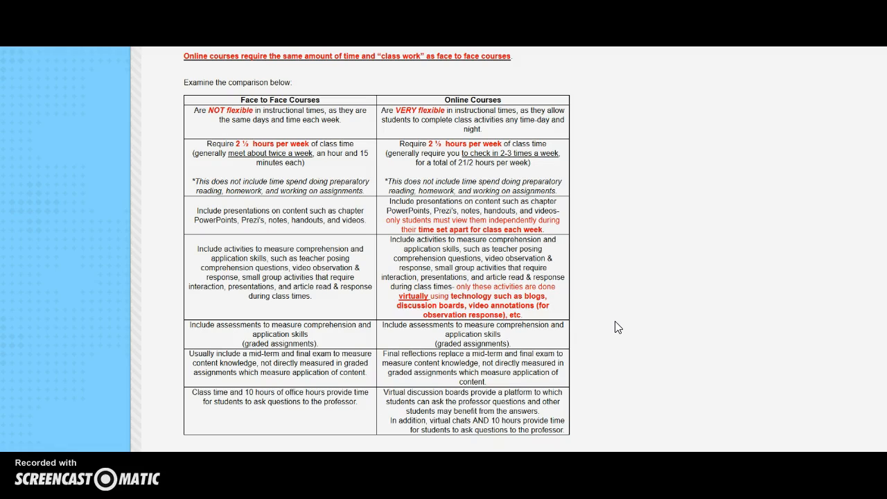
click(619, 341)
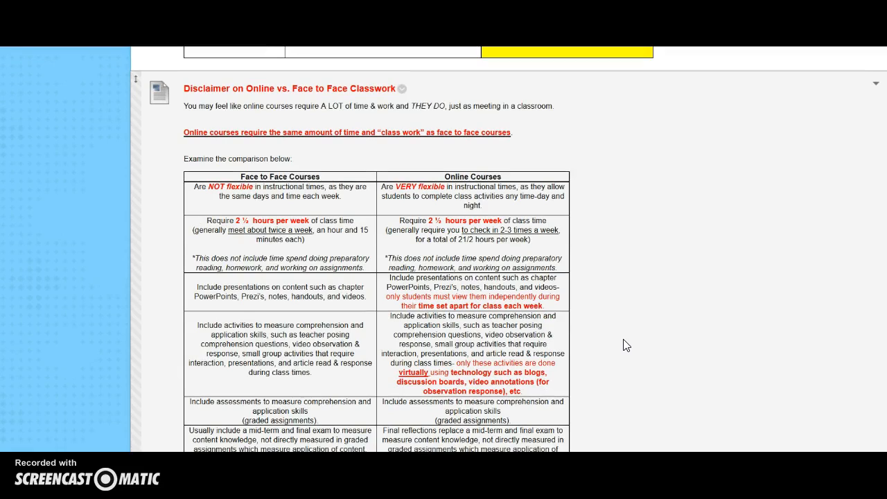
scroll(down, 3)
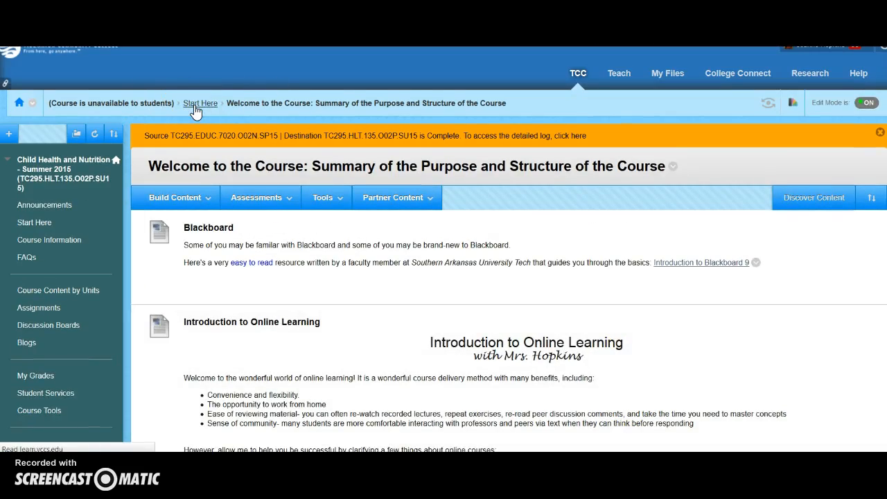
Return to Start Here and scroll past prerequisite skills and Required Textbooks to First Steps
click(200, 102)
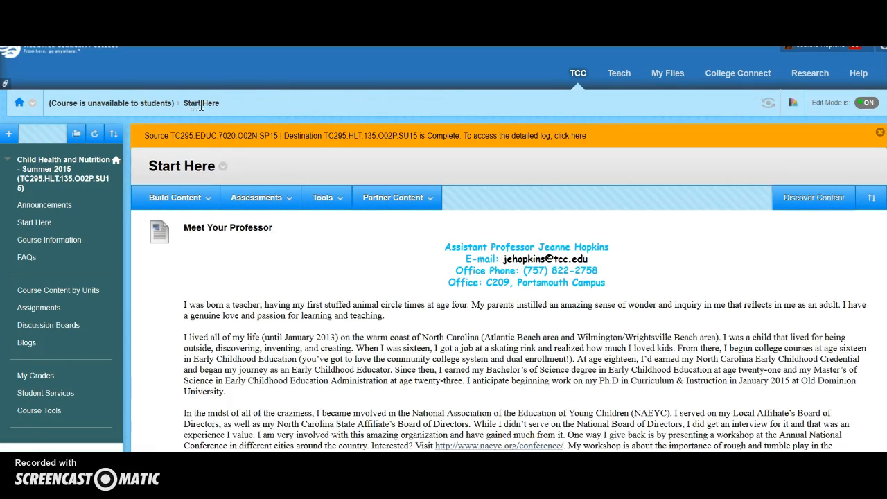
scroll(down, 3)
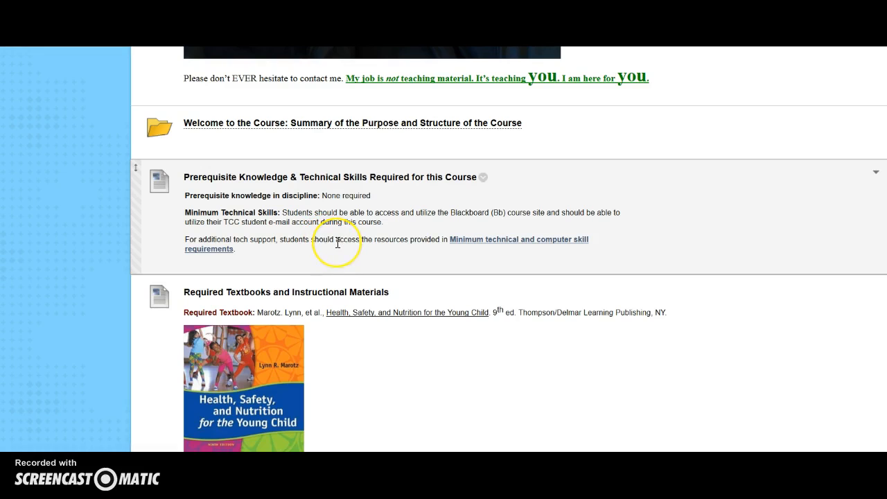
scroll(down, 3)
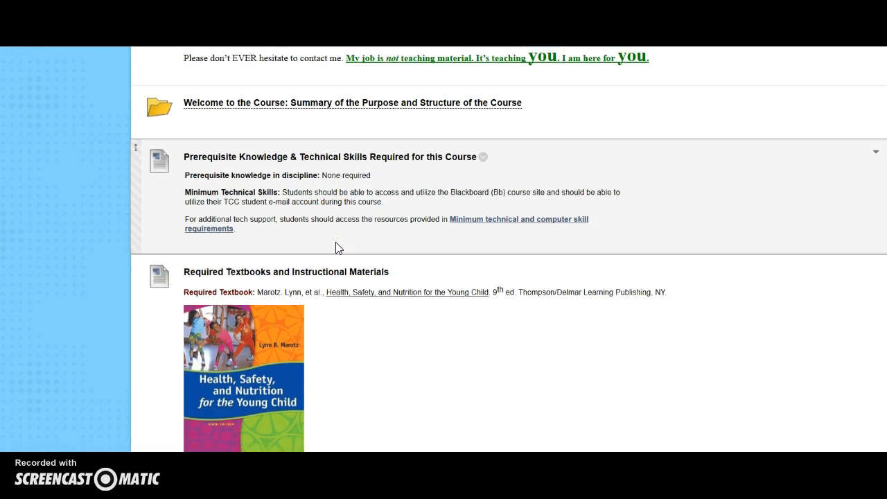
scroll(down, 3)
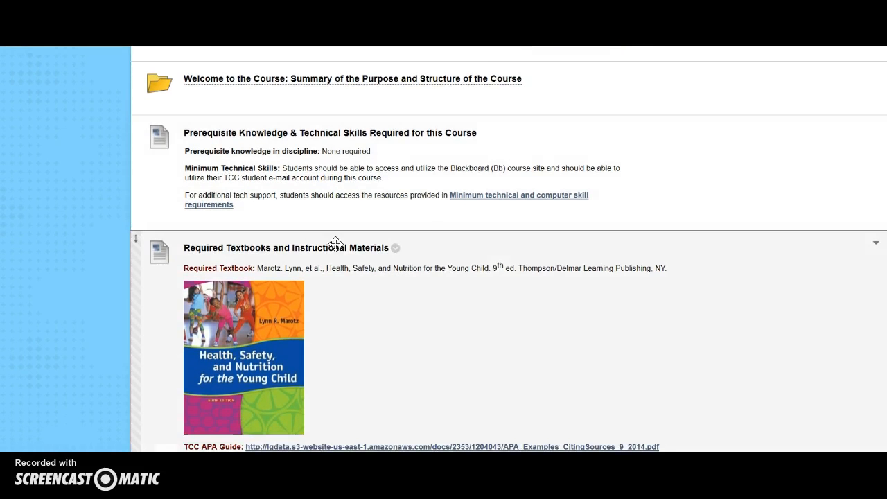
scroll(down, 3)
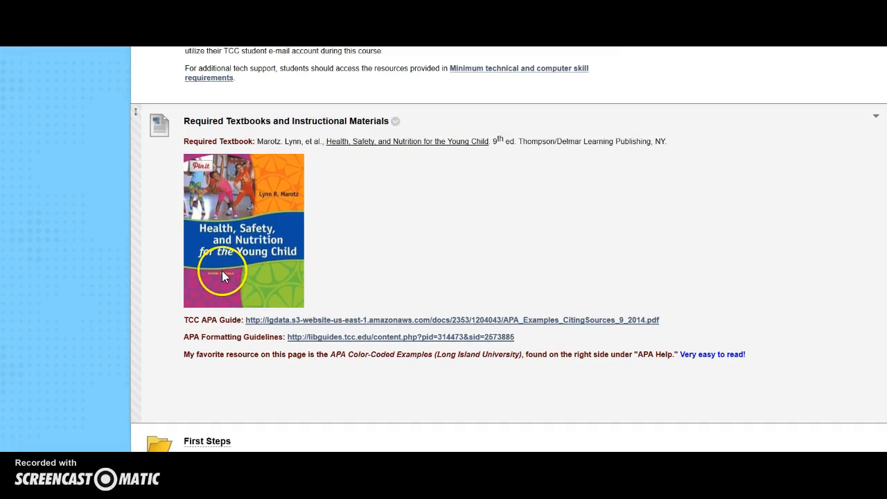
mouse_move(229, 371)
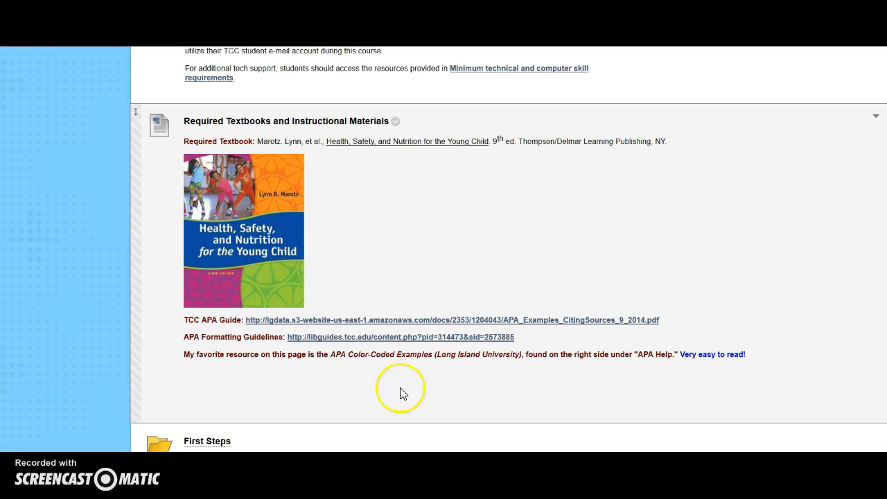
scroll(down, 3)
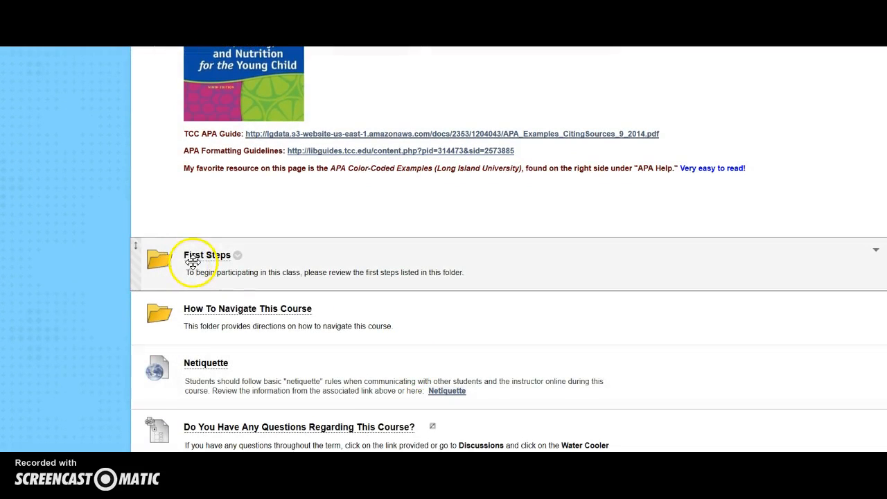
Open First Steps and read the How to Begin this Course checklist and Need to Know tips
click(206, 255)
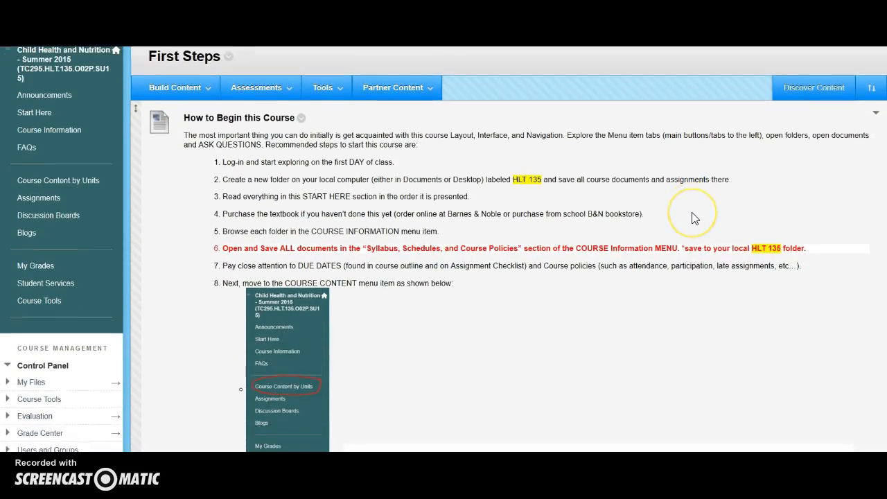
scroll(down, 3)
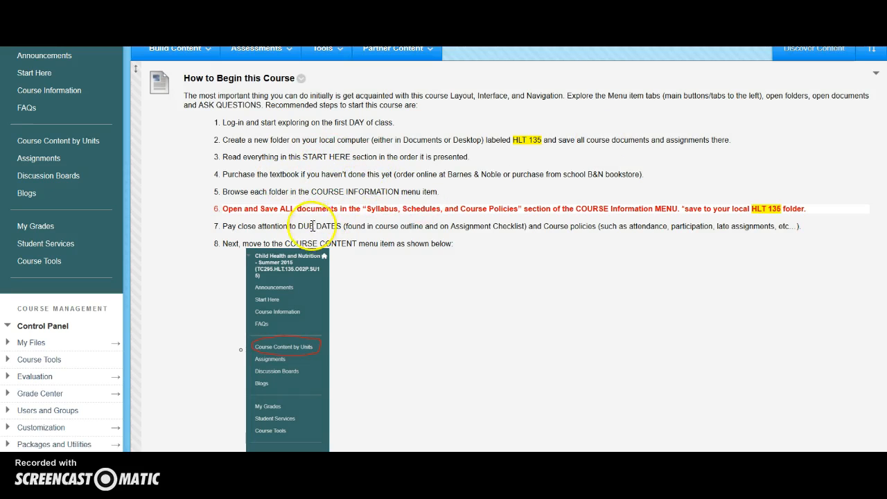
scroll(down, 3)
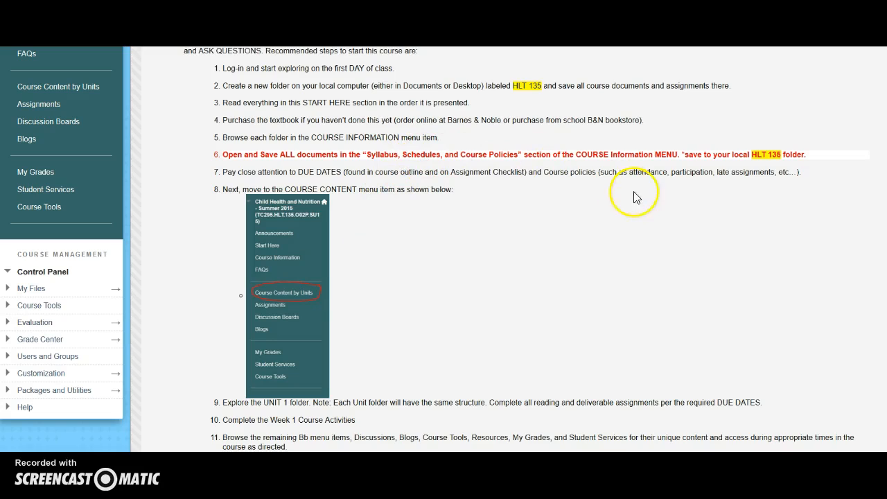
mouse_move(453, 154)
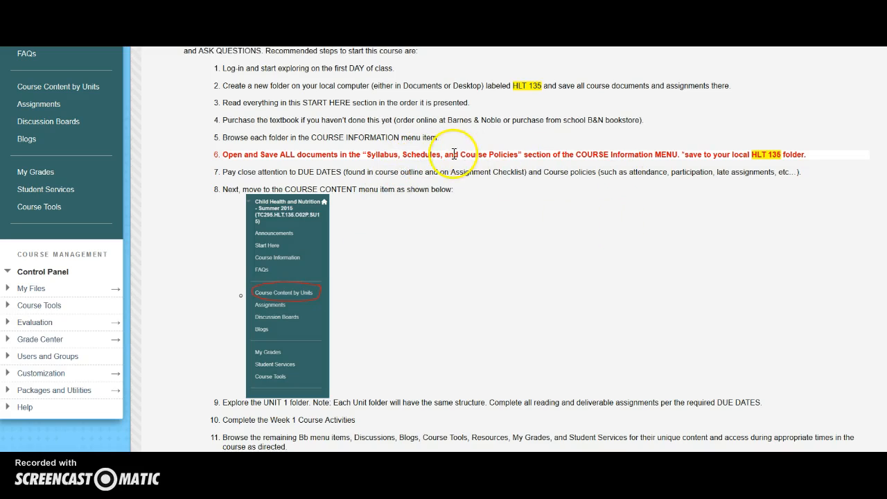
mouse_move(371, 155)
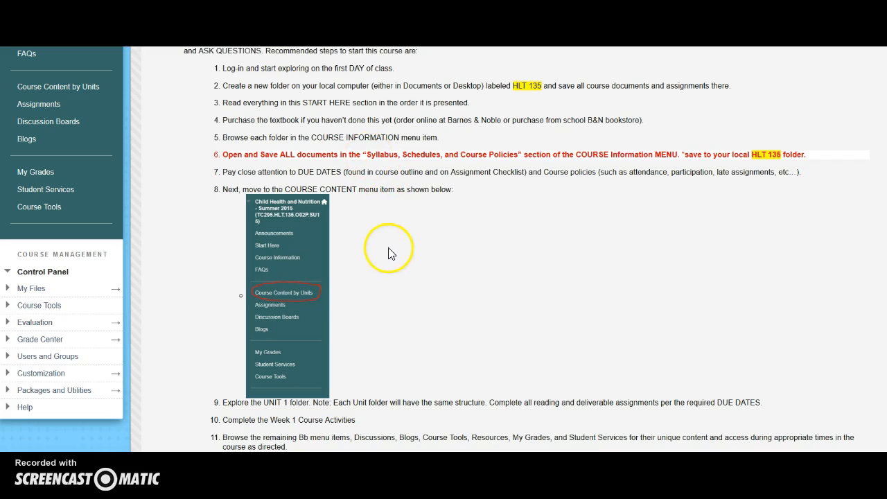
scroll(down, 3)
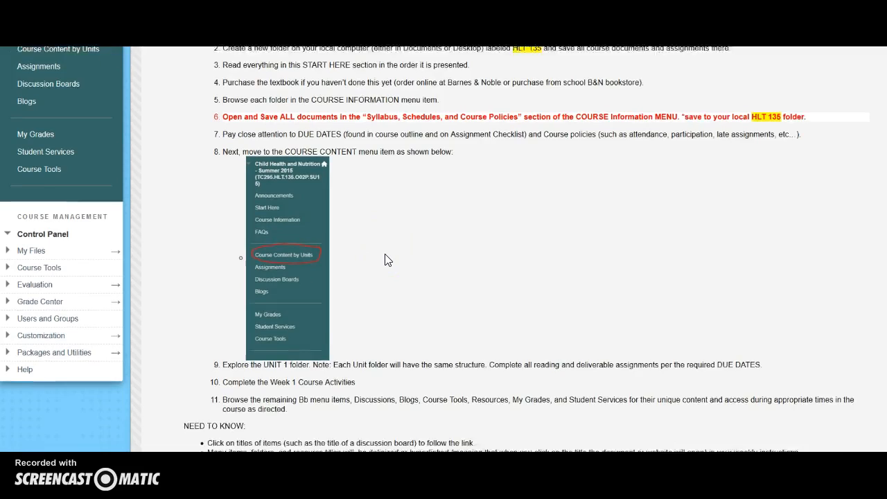
scroll(down, 3)
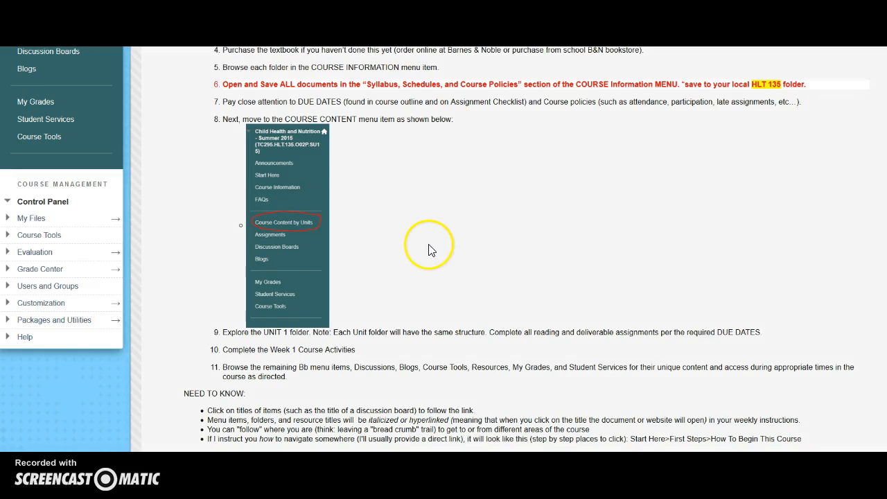
scroll(down, 3)
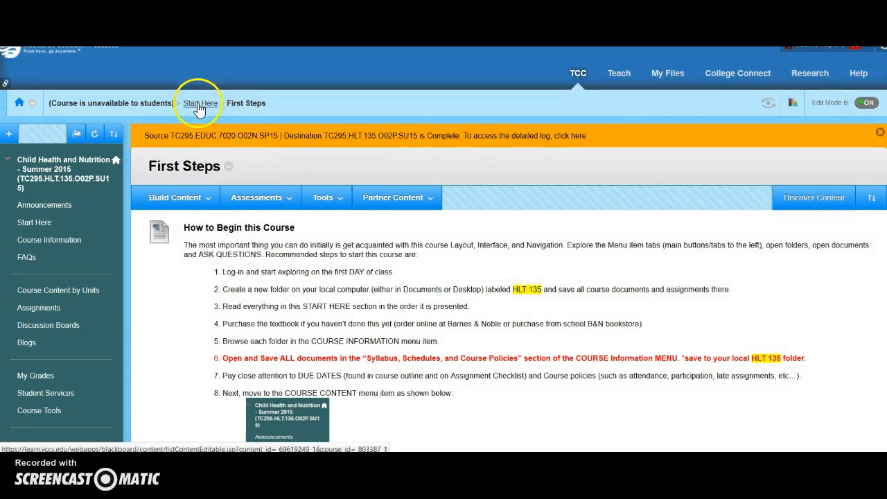
Return to Start Here and read the How To Navigate This Course navigation table to the end
click(201, 103)
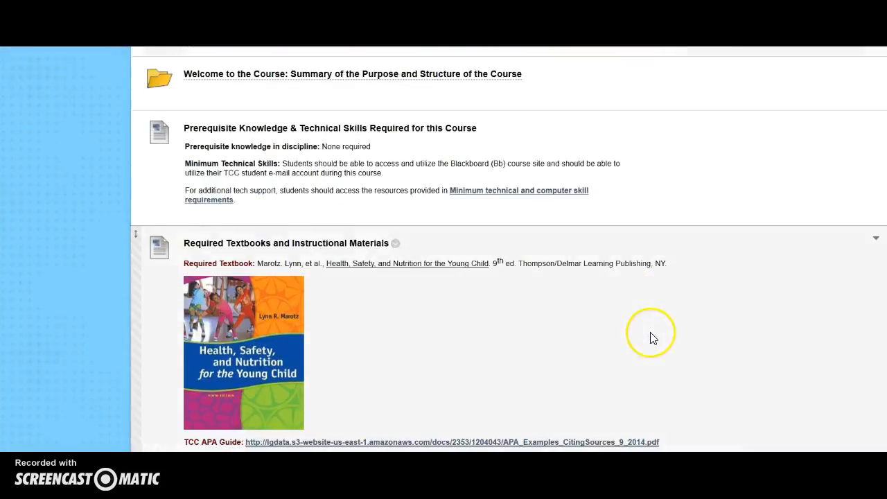
scroll(down, 3)
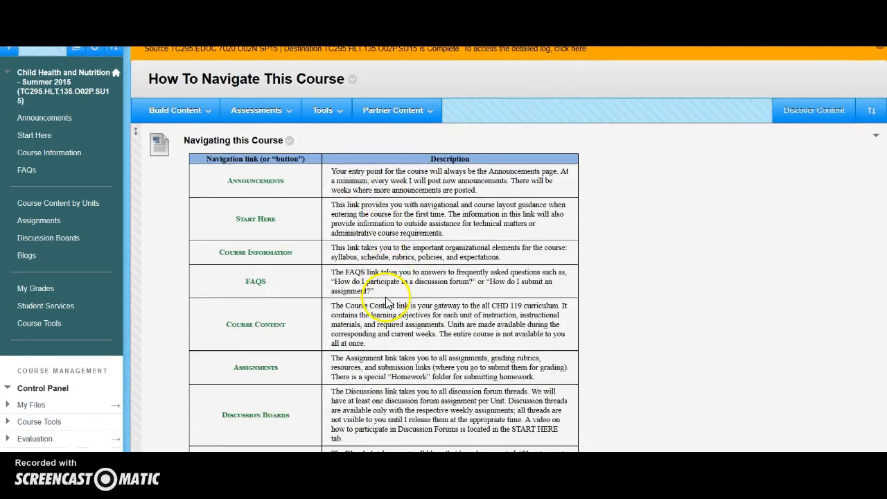
scroll(down, 3)
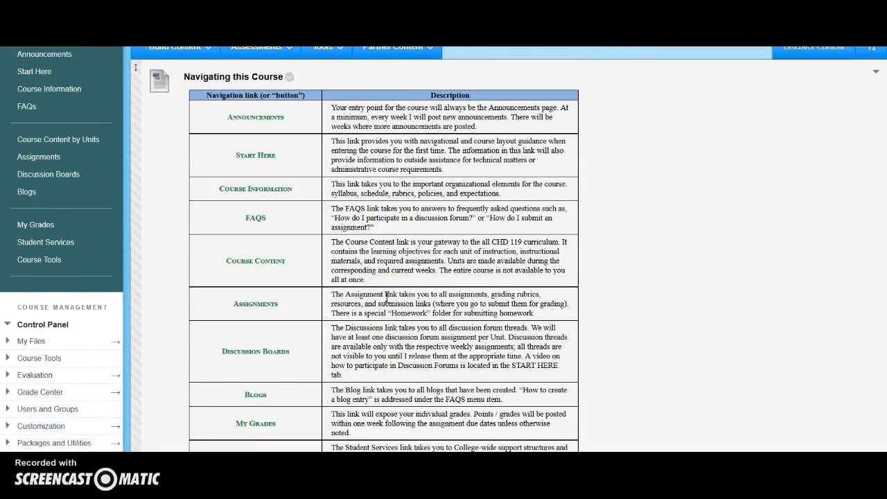
scroll(down, 3)
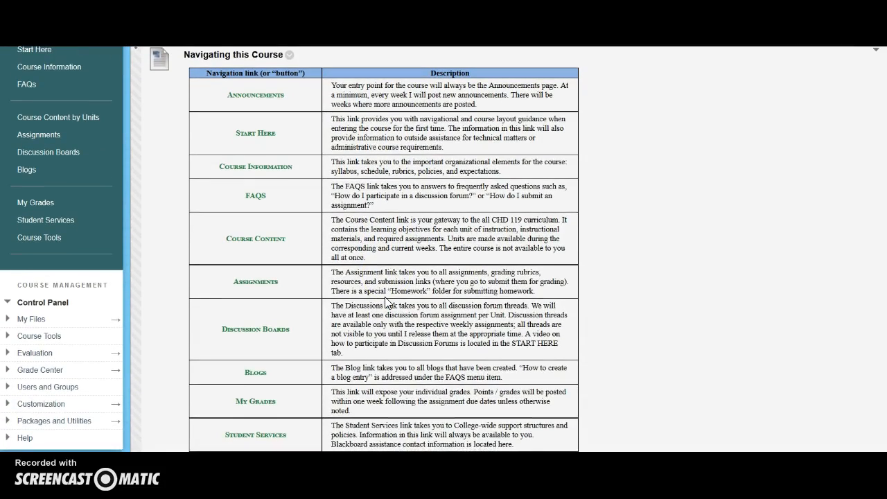
scroll(down, 3)
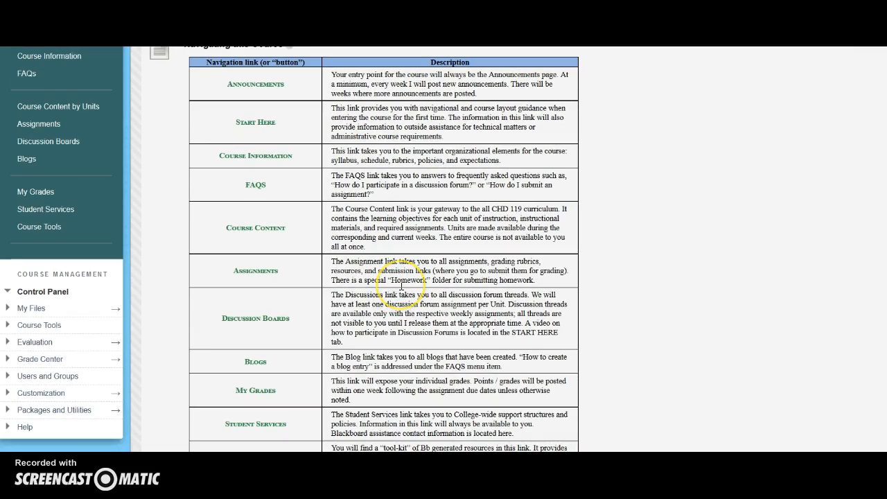
scroll(down, 3)
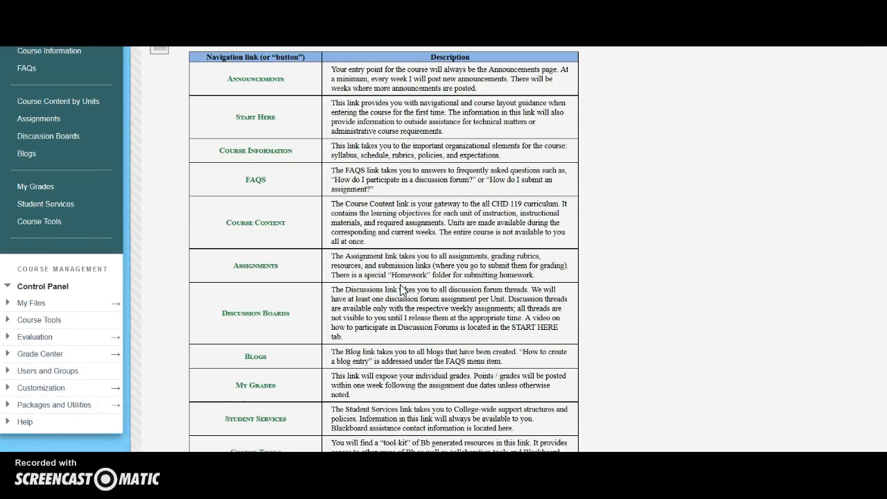
scroll(down, 3)
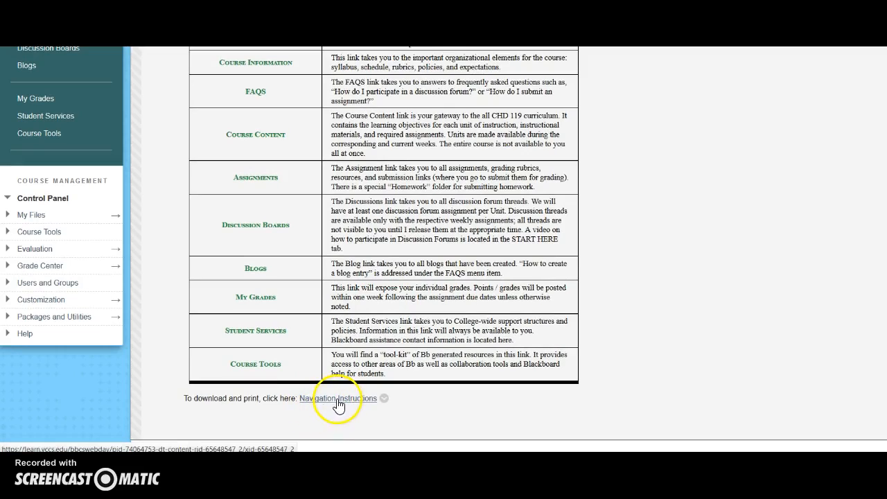
Scroll down and read the Crash Course in Course Content section to its end
scroll(down, 3)
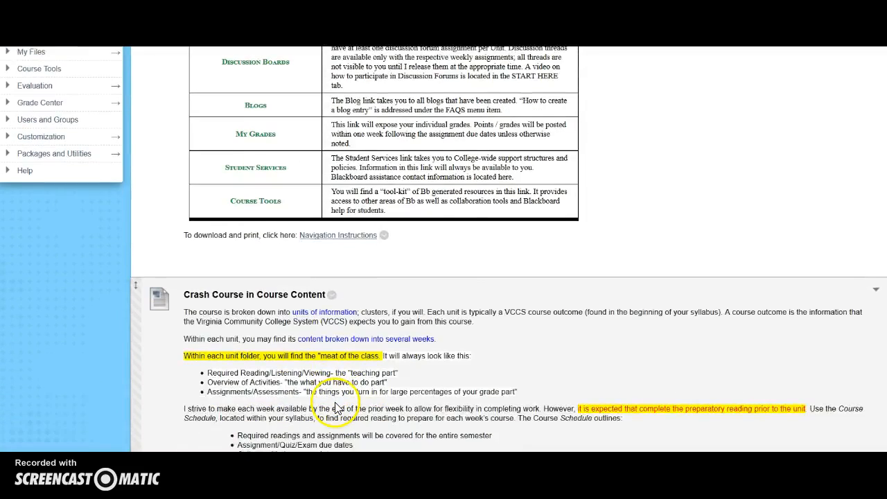
scroll(down, 3)
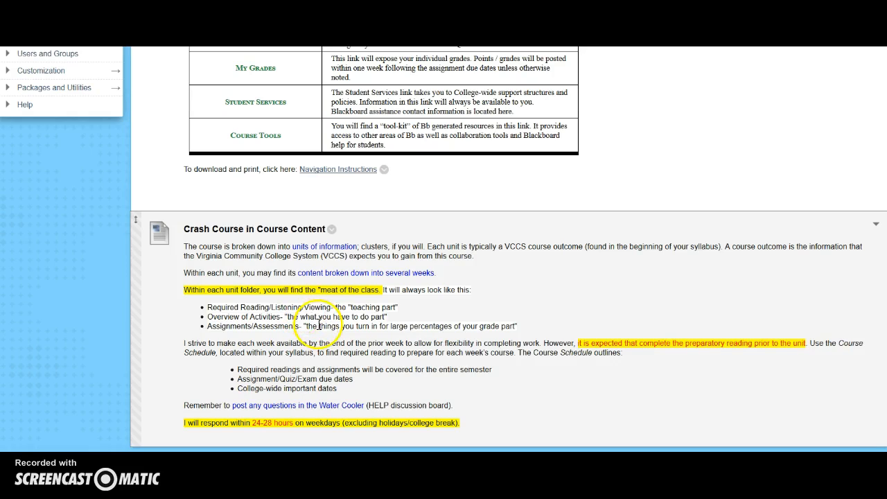
mouse_move(323, 436)
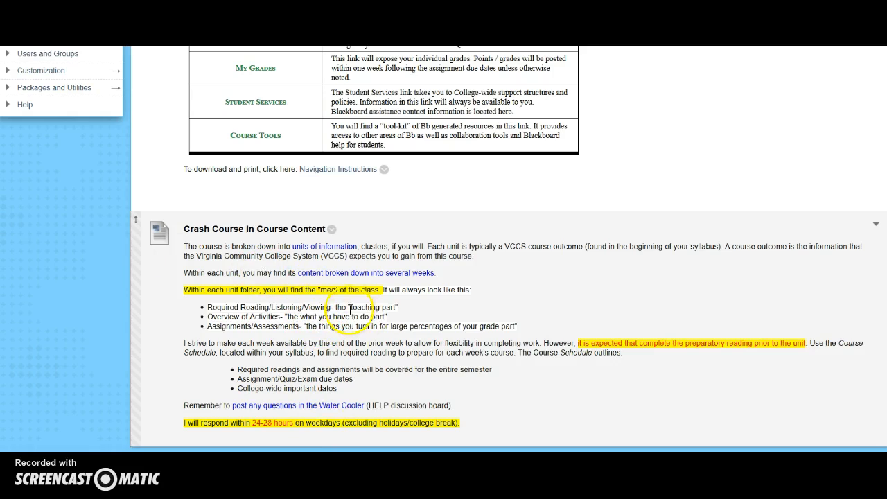
mouse_move(250, 320)
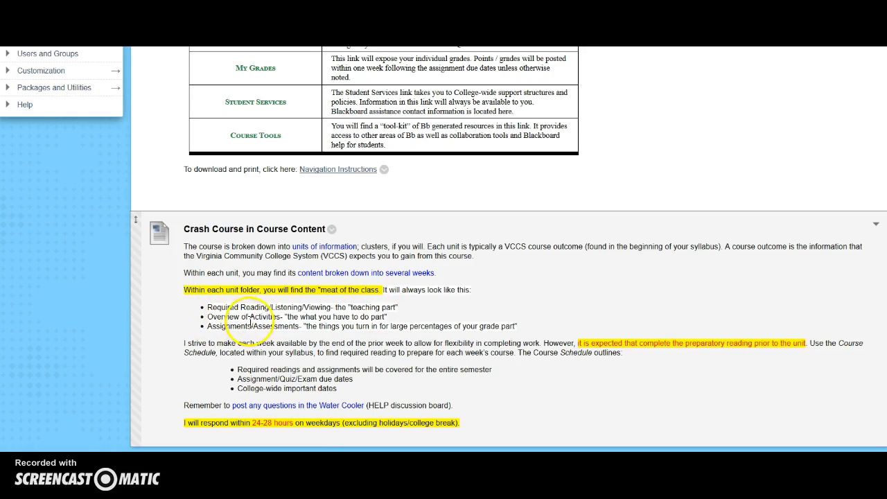
mouse_move(362, 321)
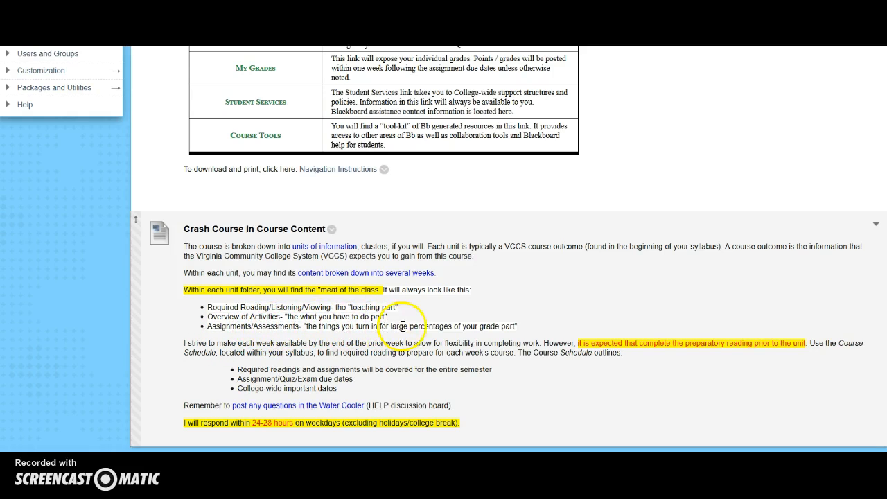
mouse_move(500, 311)
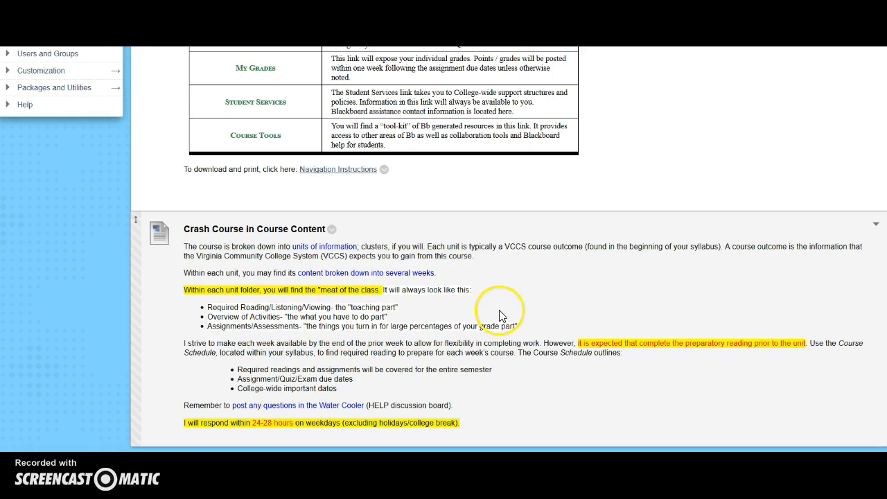
mouse_move(498, 319)
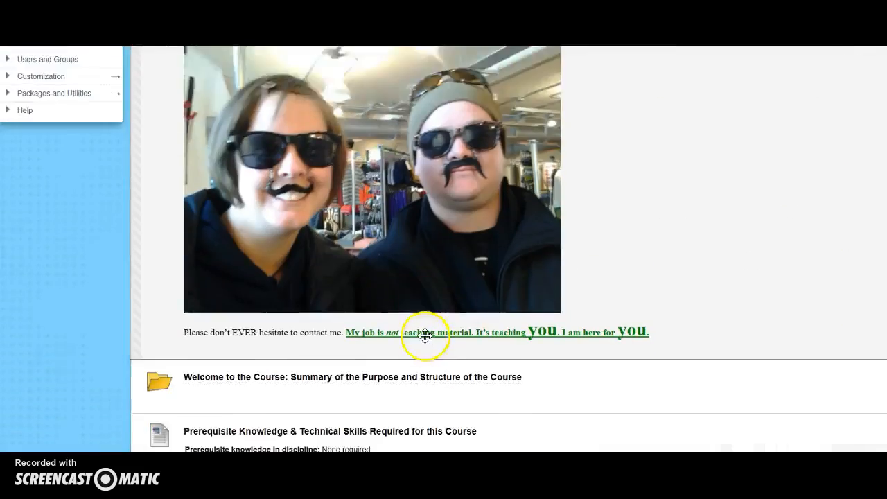
scroll(down, 3)
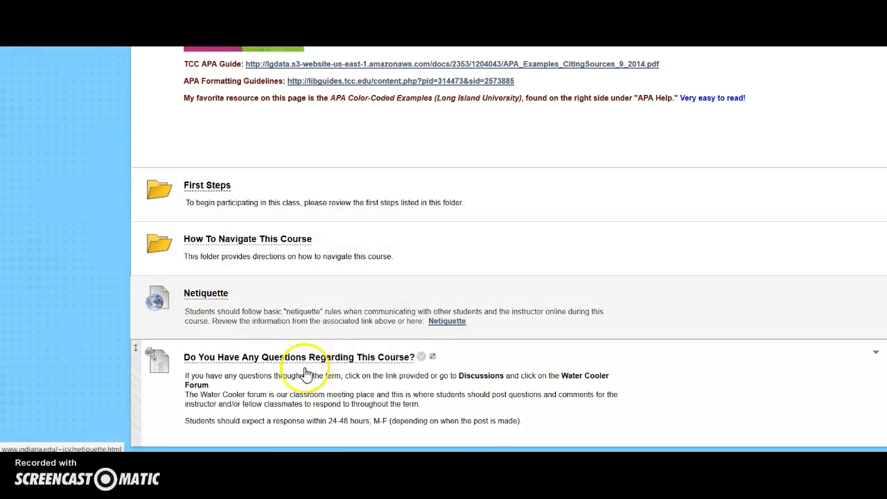
mouse_move(373, 362)
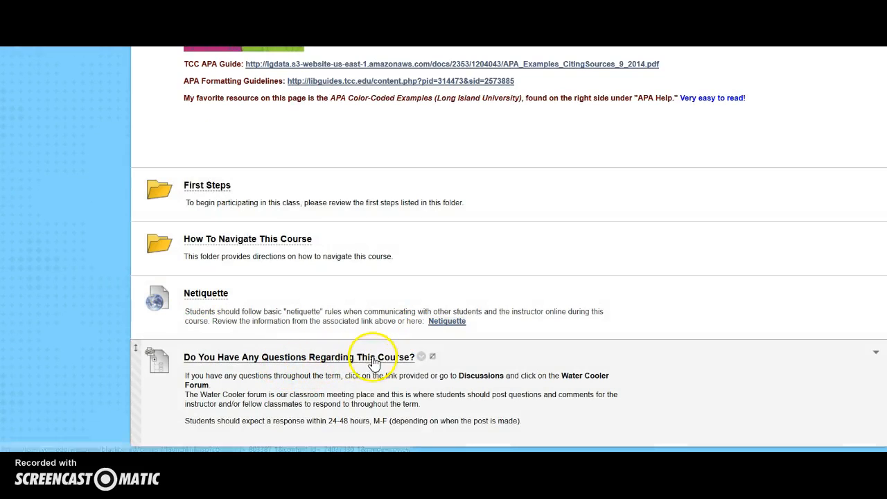
mouse_move(281, 440)
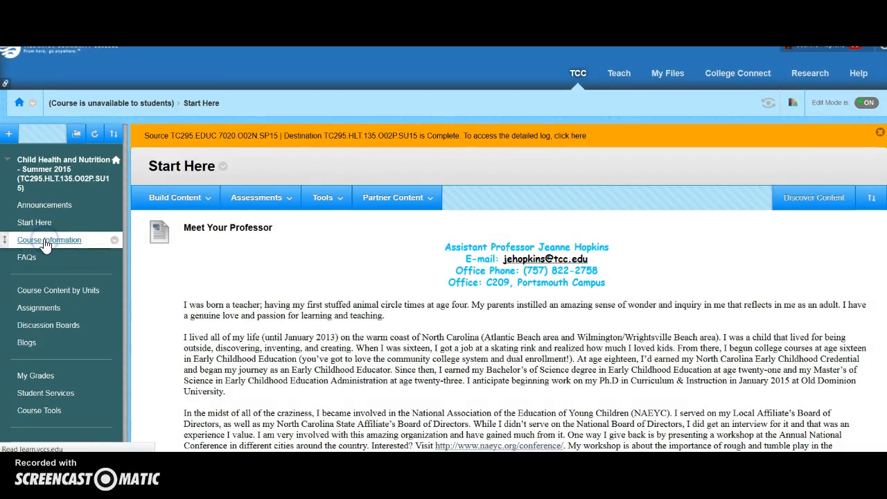
From Course Information, open Syllabus, Schedules, and Course Policies, and open then close the Syllabus item's menu
click(48, 239)
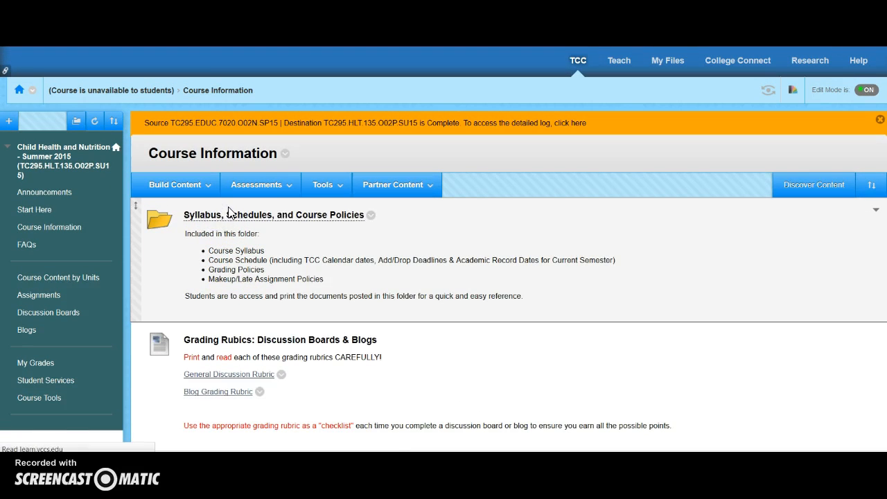
click(272, 215)
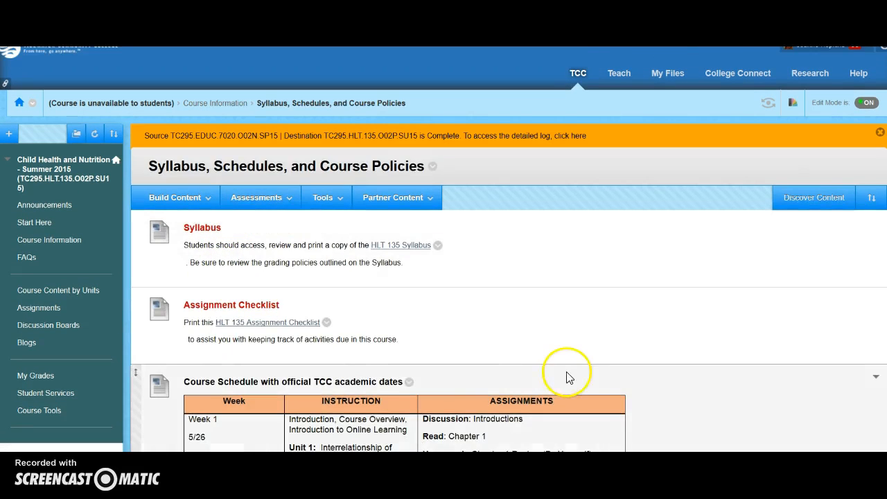
click(228, 232)
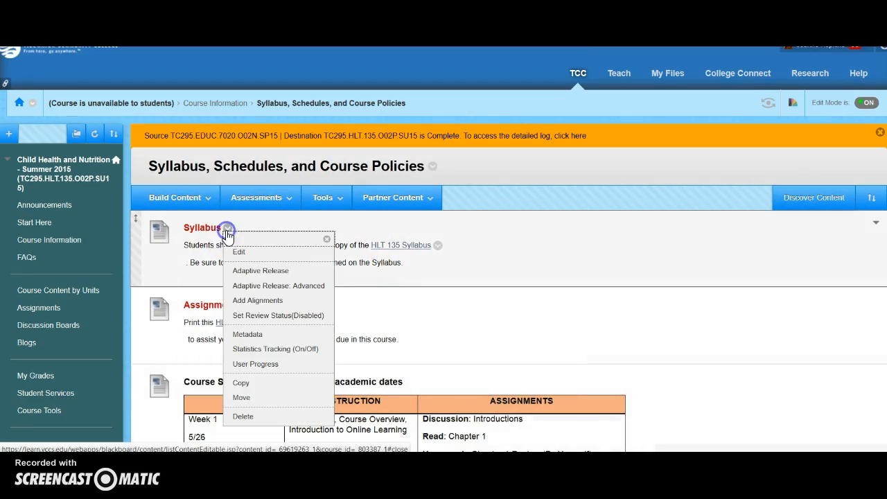
click(533, 308)
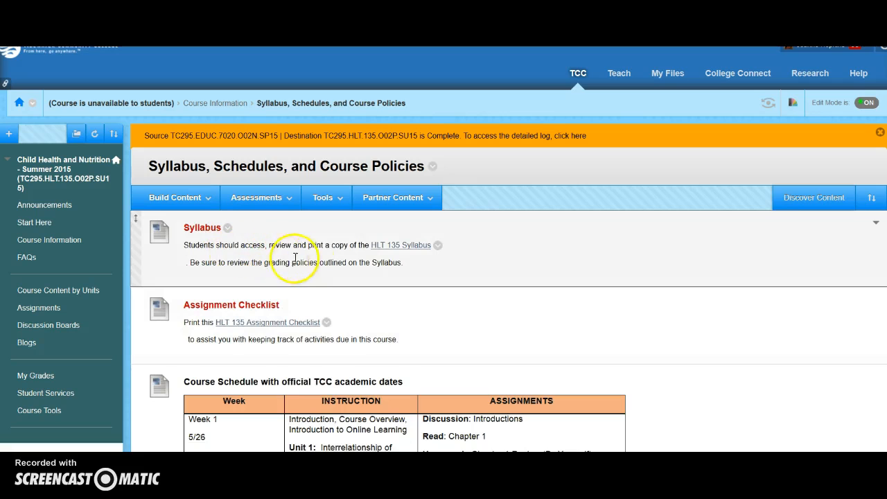
mouse_move(400, 245)
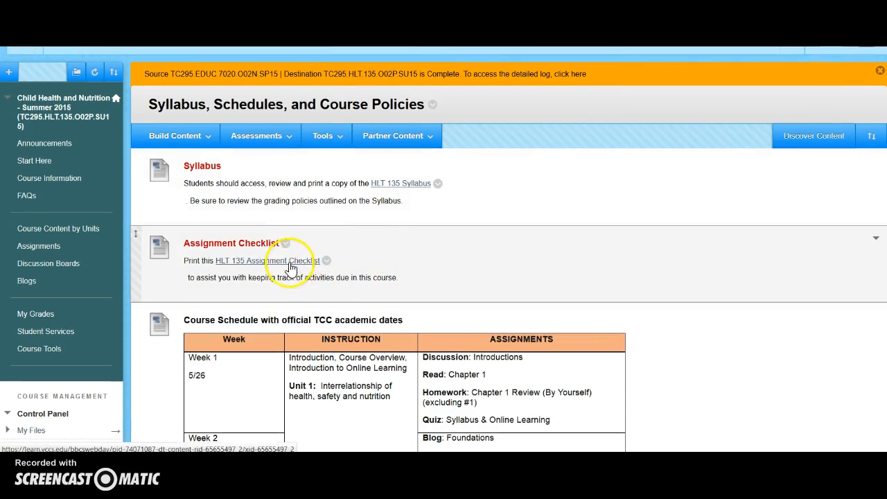
Scroll through the HLT 135 Assignment Checklist in Word
scroll(down, 3)
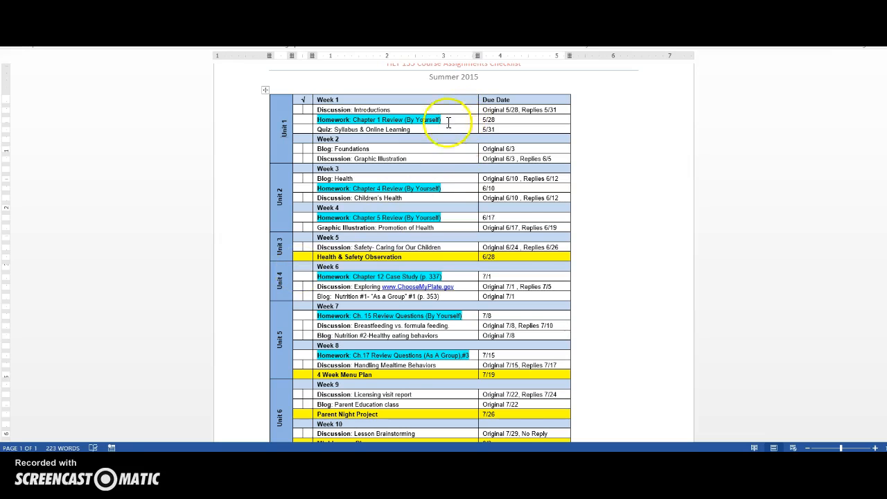
scroll(down, 3)
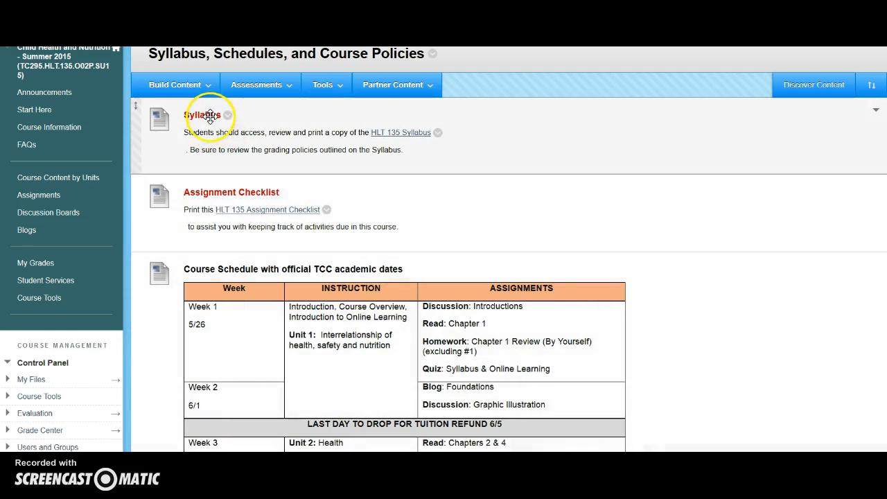
mouse_move(214, 193)
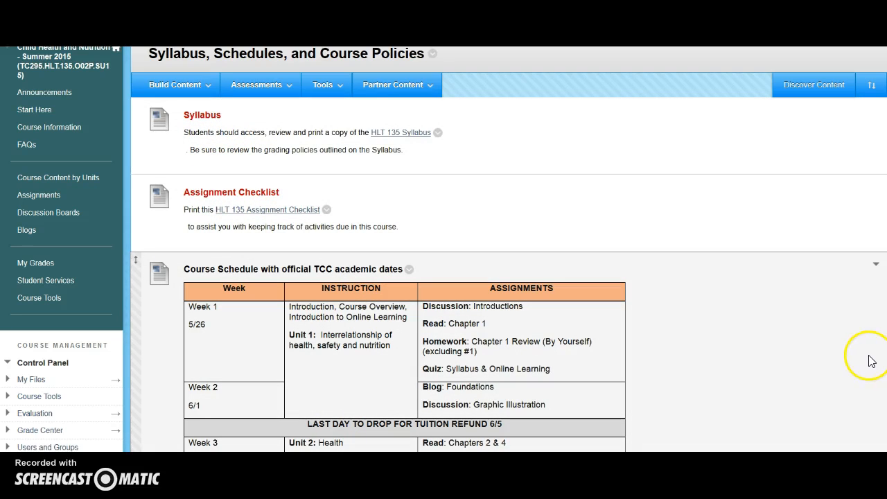
scroll(down, 3)
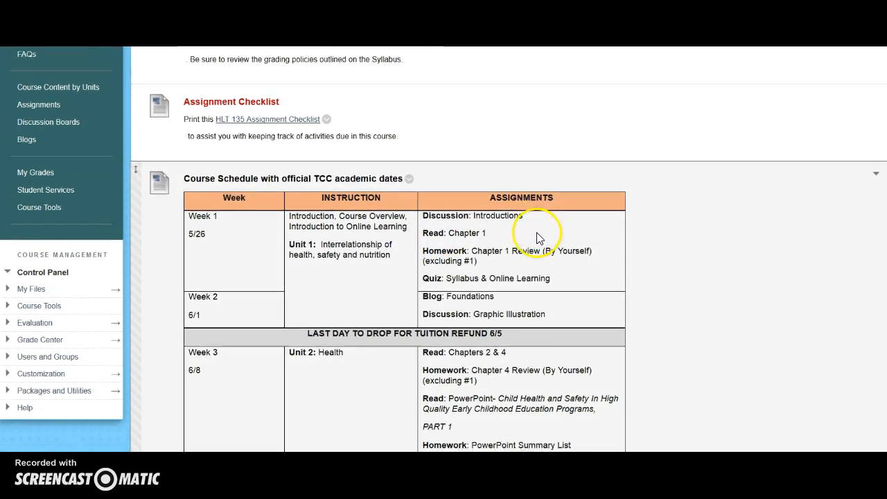
scroll(down, 3)
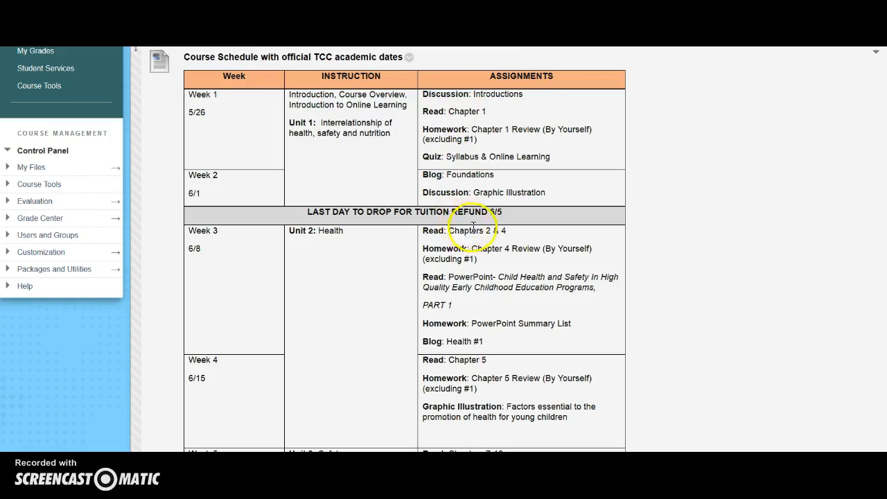
scroll(down, 3)
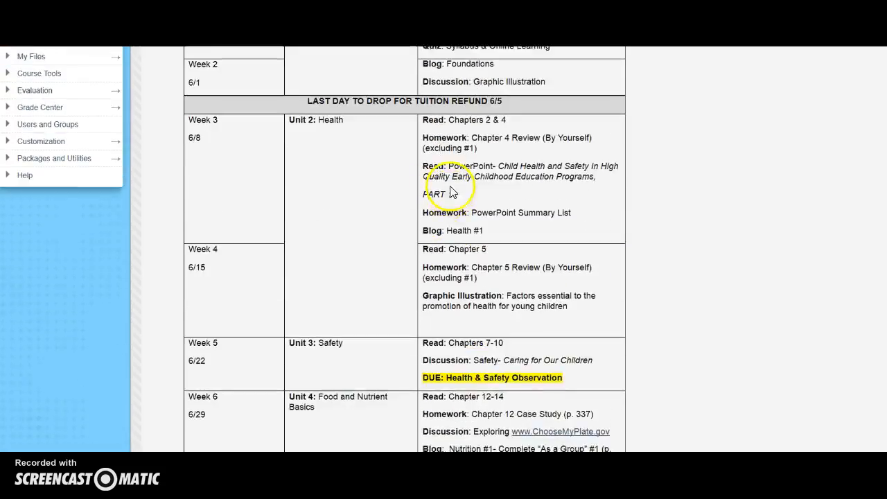
scroll(down, 3)
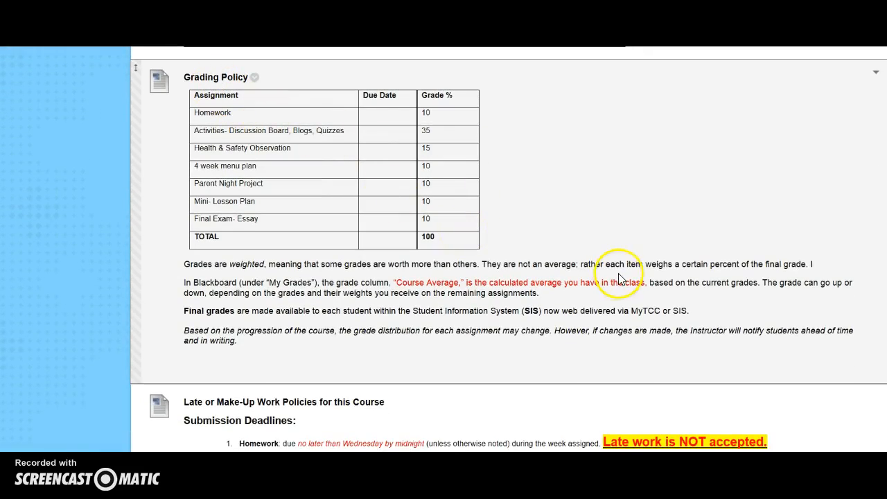
scroll(down, 3)
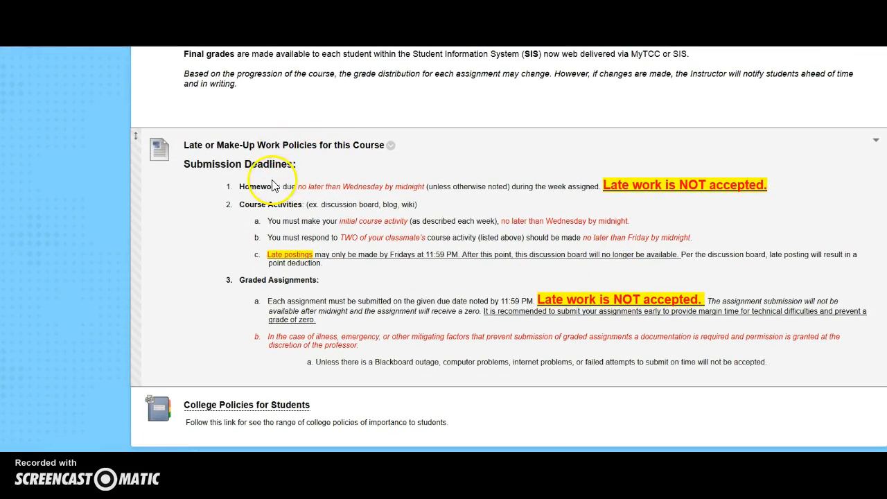
mouse_move(543, 355)
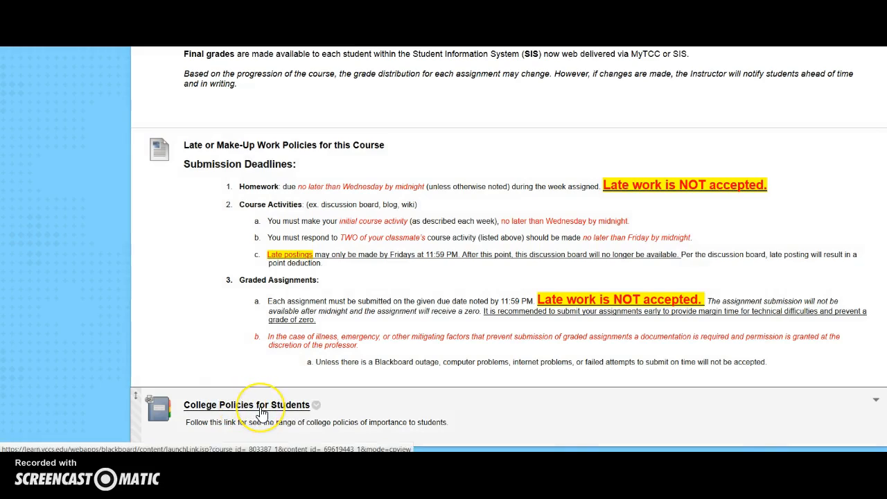
scroll(down, 3)
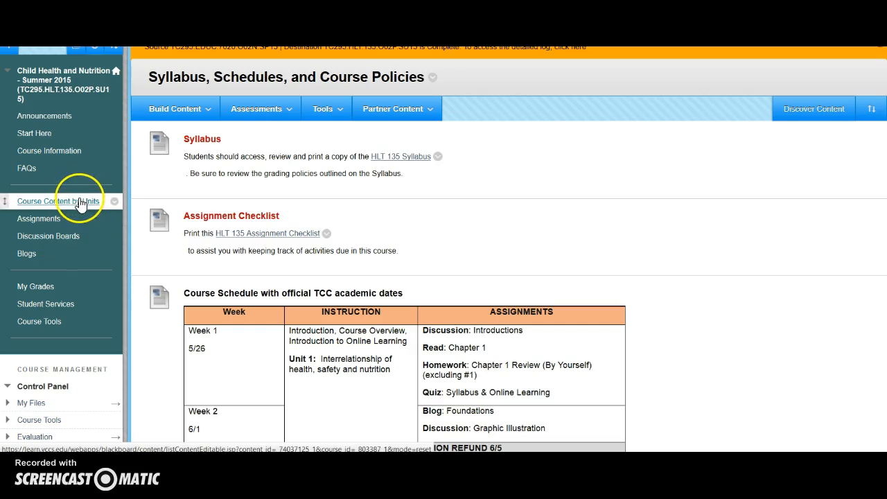
Go to Course Content by Units and open the Unit 1 health, safety and nutrition folder
click(59, 201)
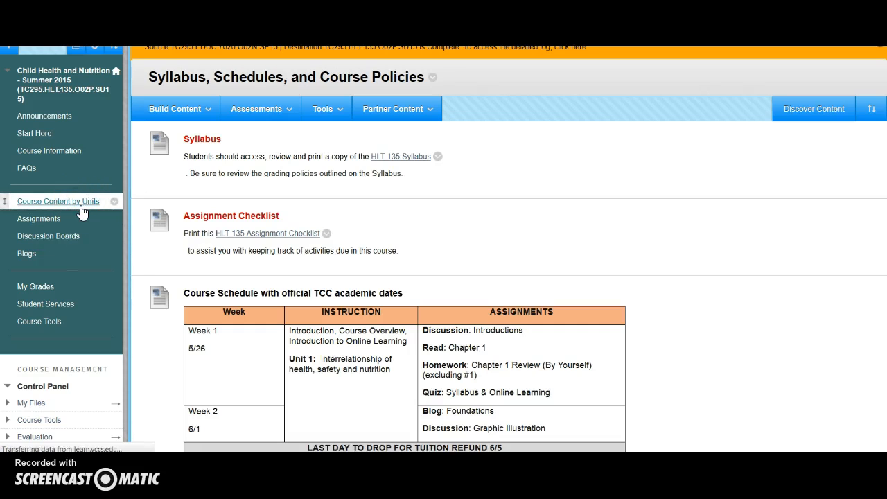
click(58, 201)
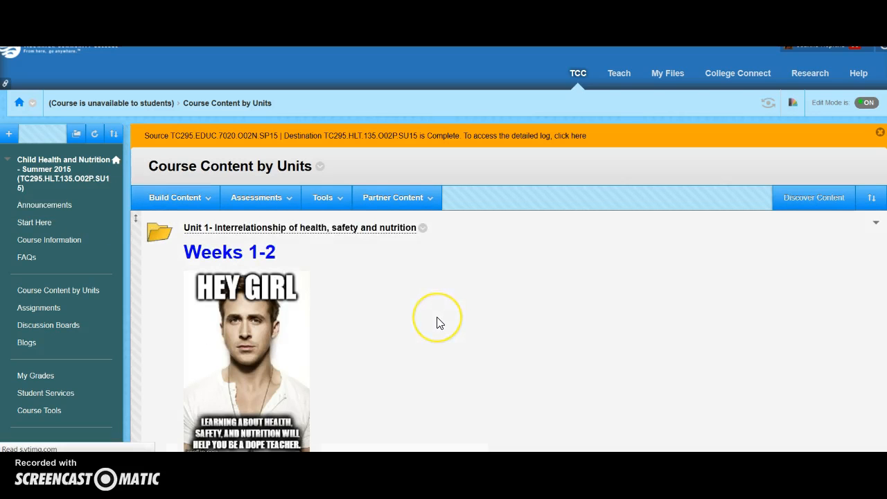
scroll(down, 3)
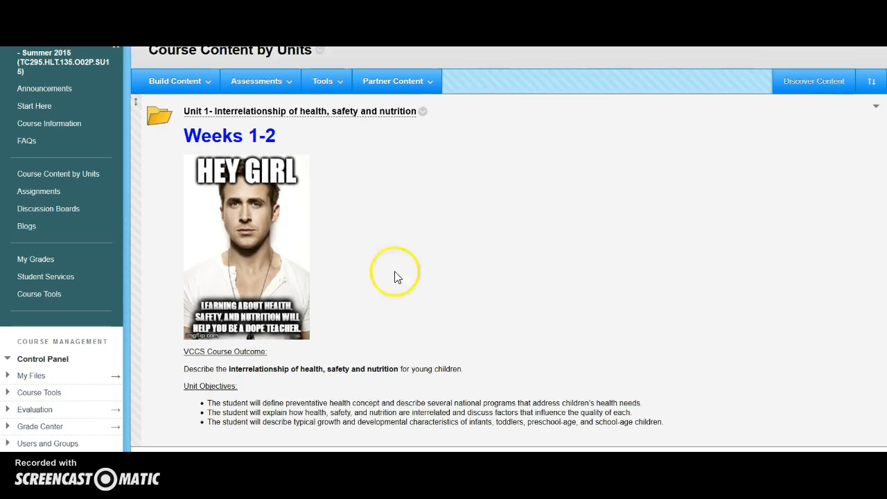
click(299, 111)
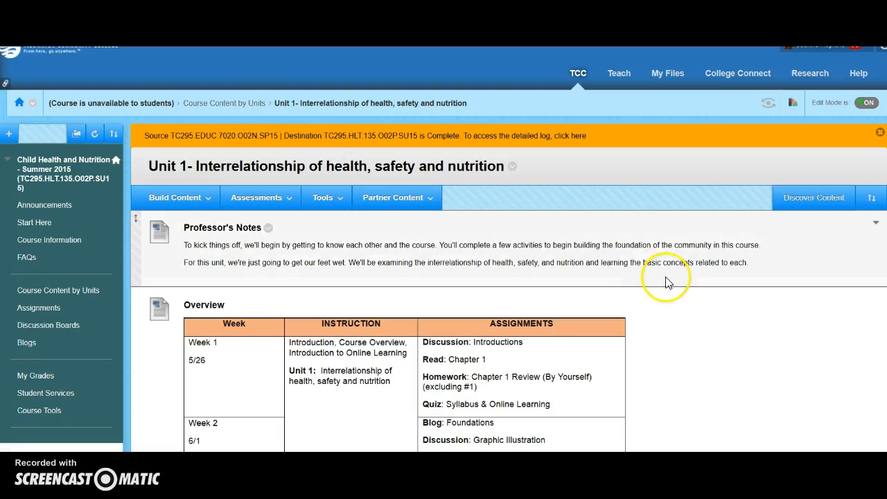
scroll(down, 3)
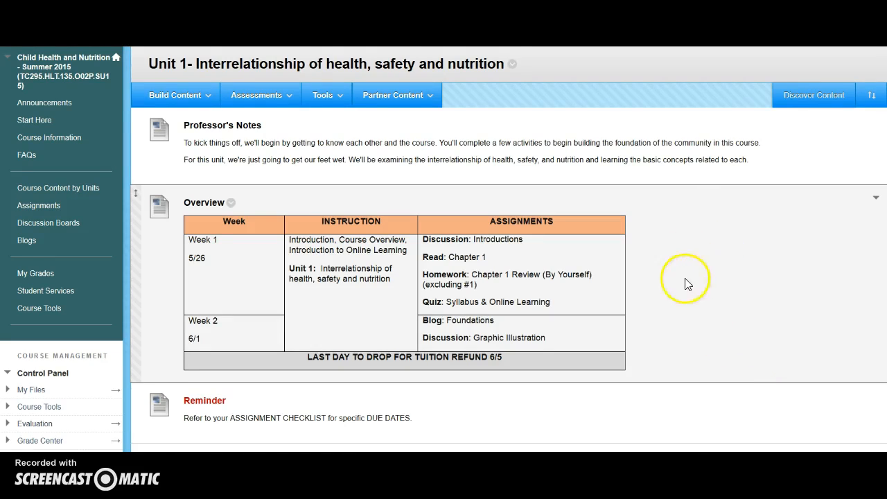
scroll(down, 3)
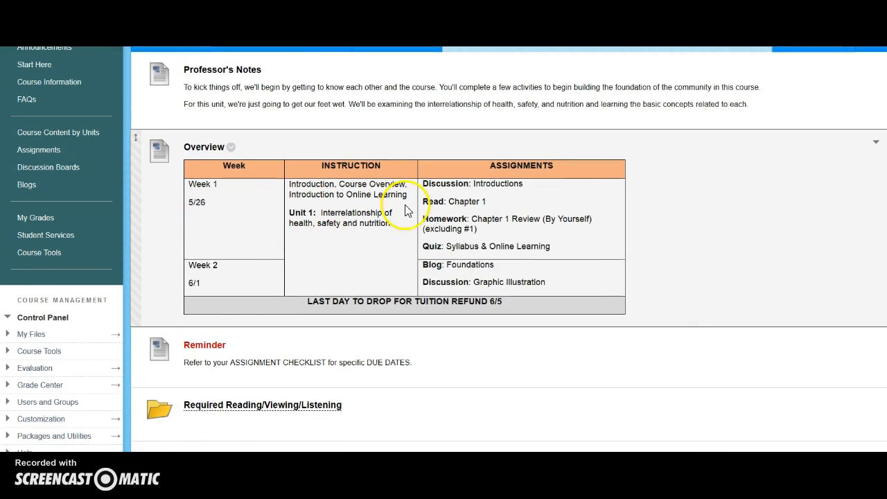
mouse_move(447, 201)
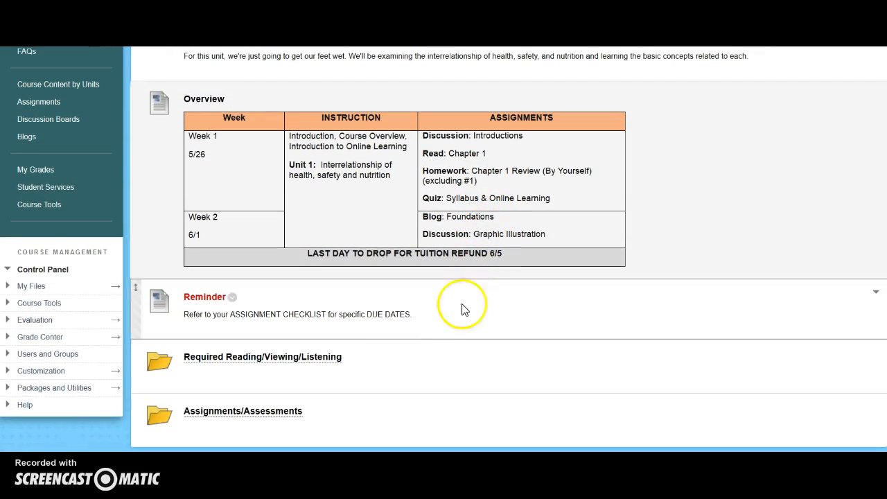
mouse_move(318, 326)
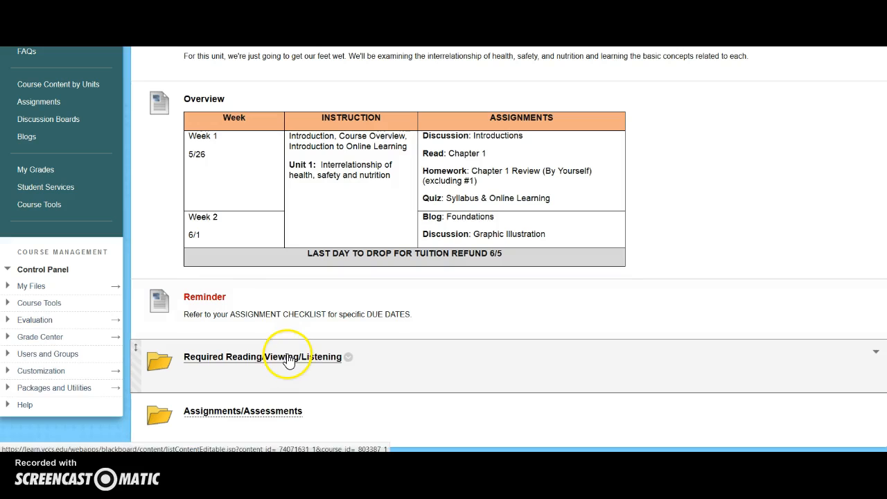
click(262, 356)
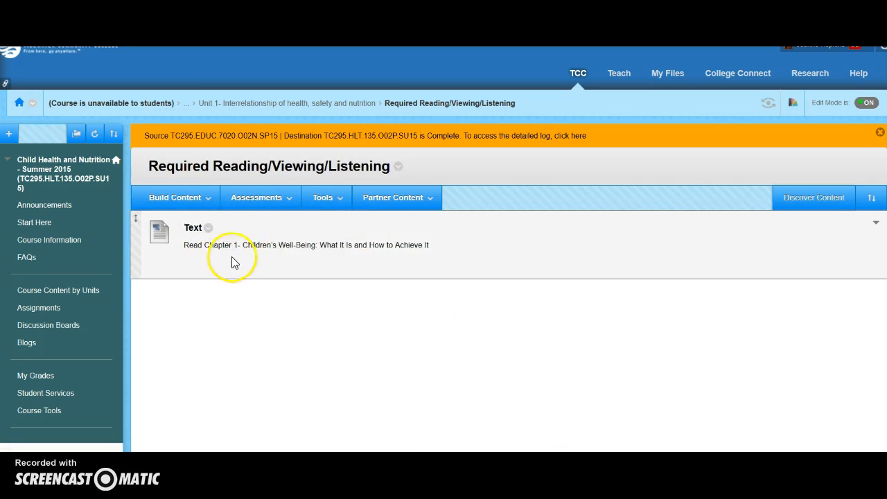
click(287, 103)
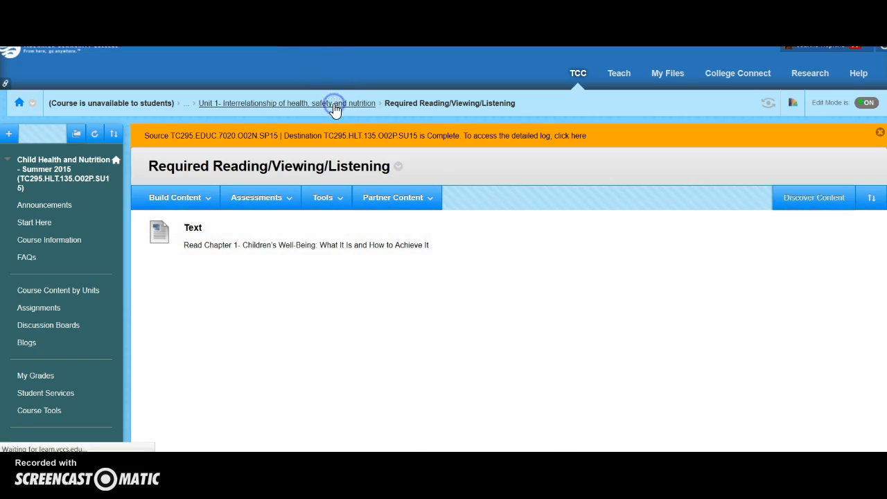
click(286, 103)
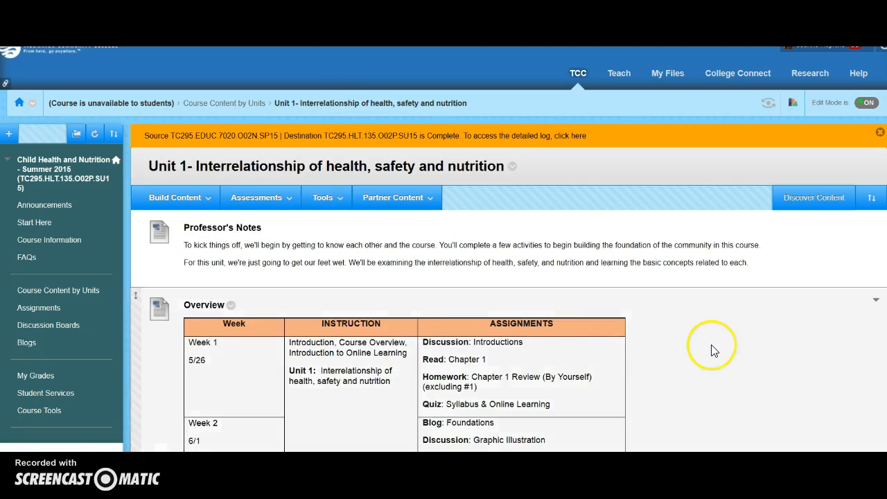
Open Unit 1's Assignments/Assessments folder and read from Ch. 1 HW to the Graphic Illustration discussion
scroll(down, 3)
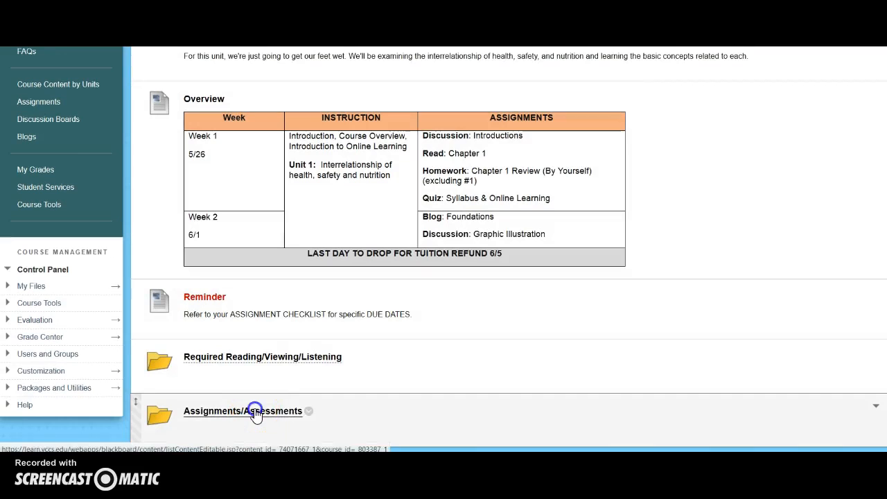
click(243, 411)
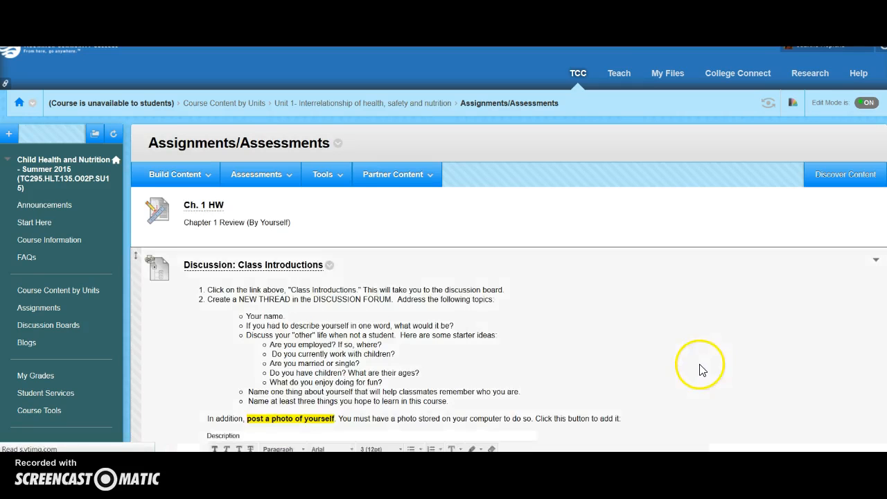
click(174, 174)
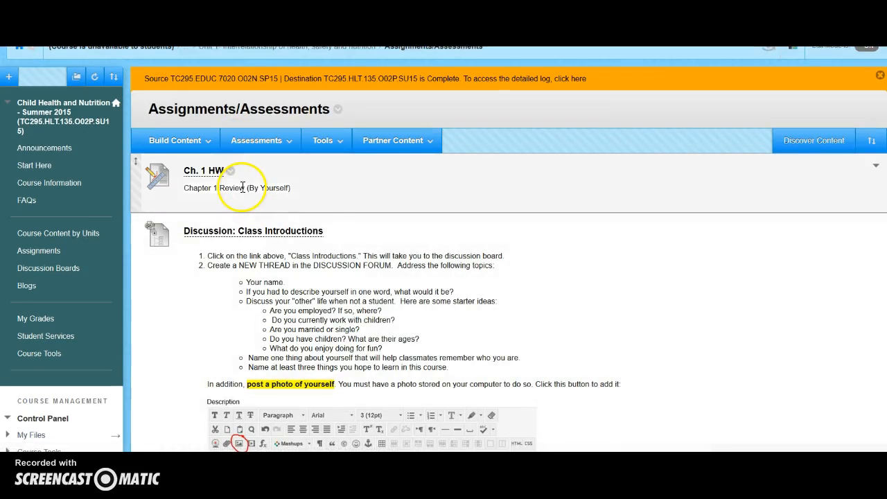
scroll(down, 3)
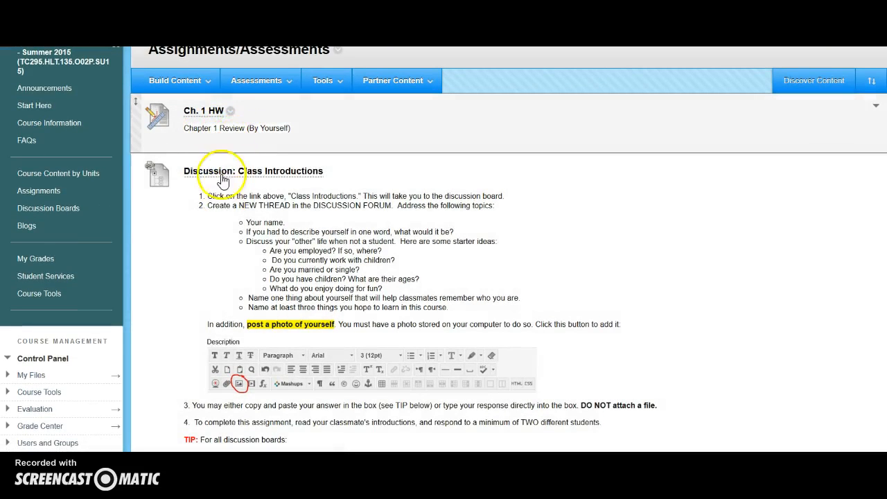
scroll(down, 3)
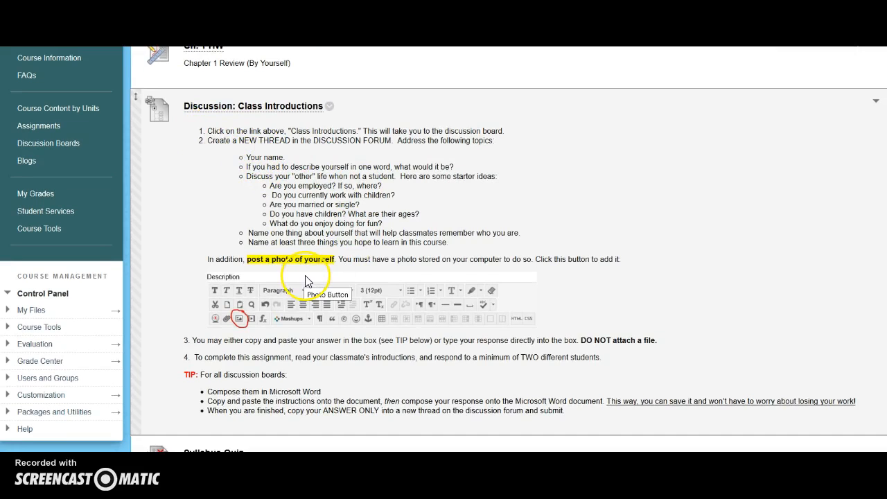
scroll(down, 3)
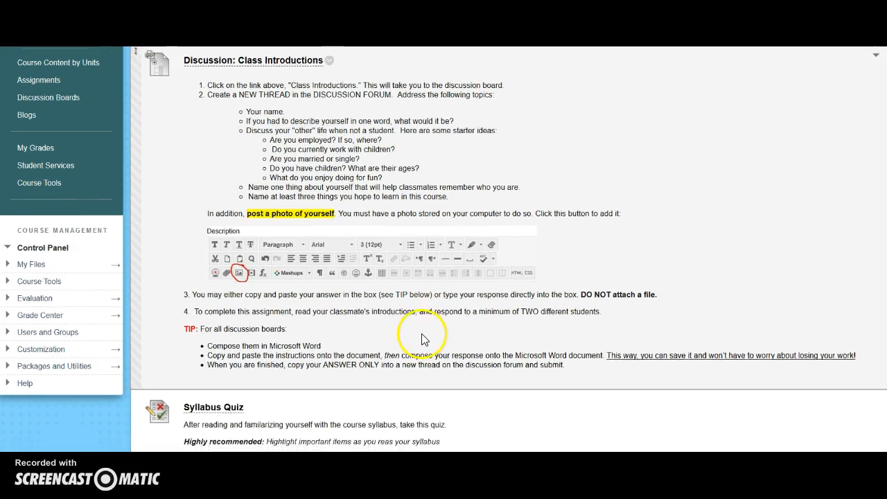
scroll(down, 3)
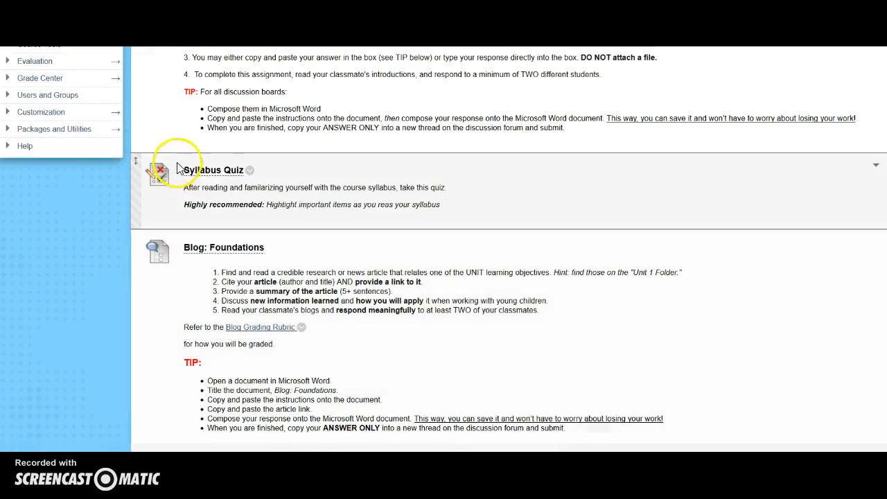
scroll(down, 3)
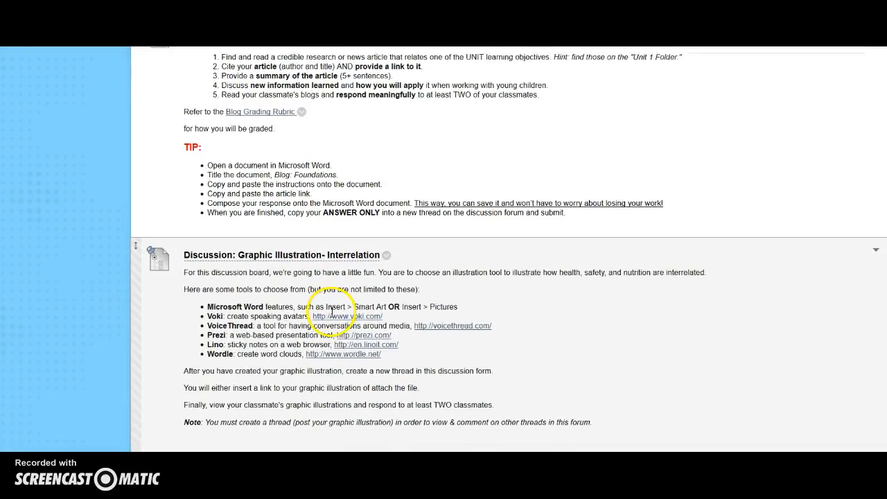
scroll(down, 3)
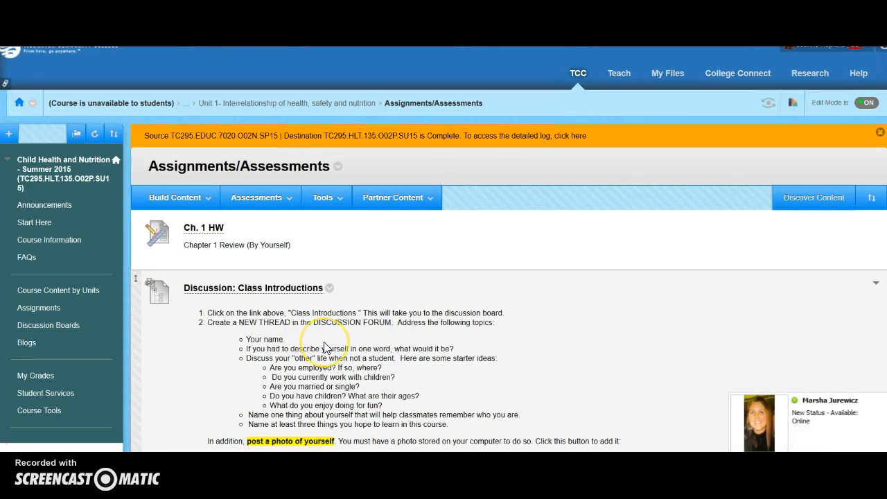
mouse_move(492, 109)
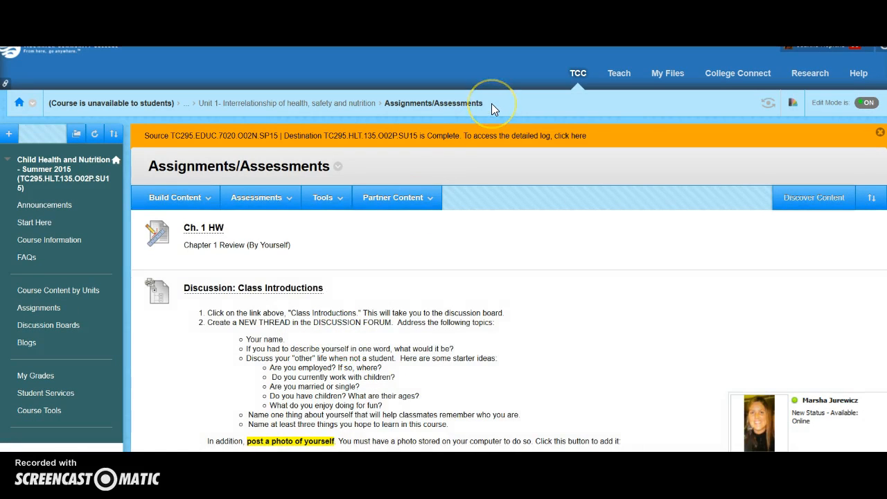